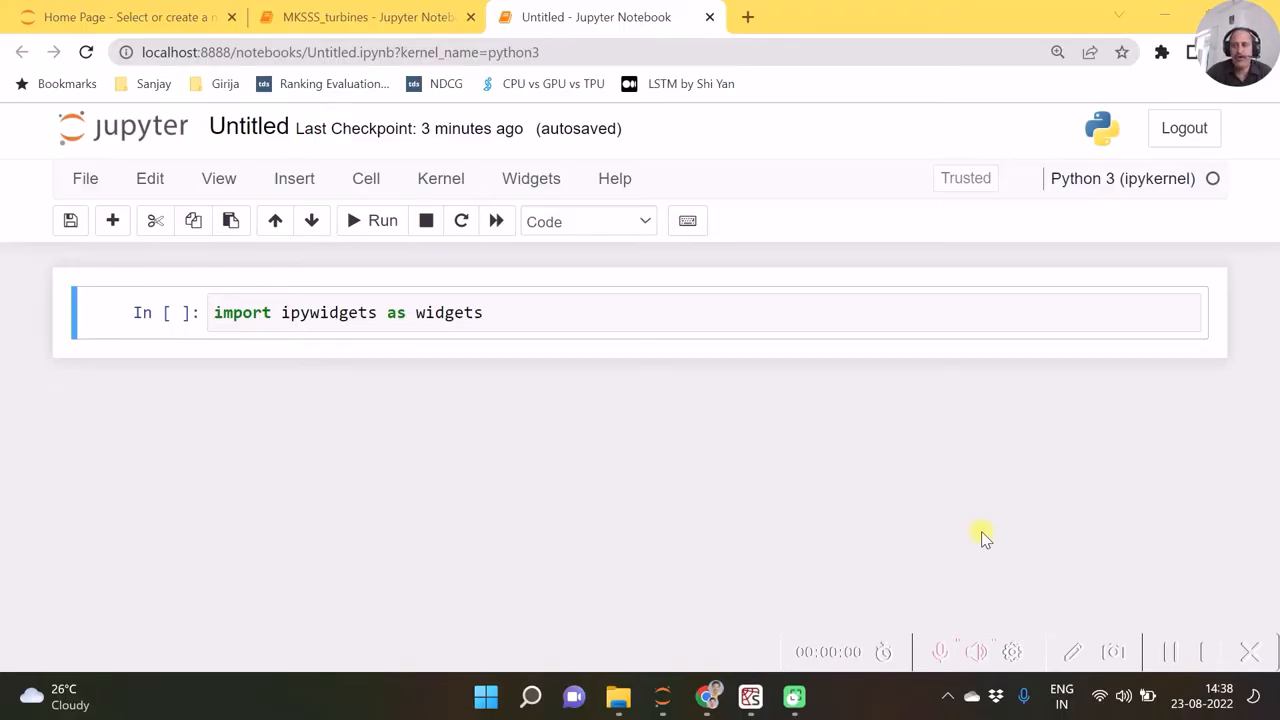
{"action": "mouse_move", "coordinate": [972, 532]}
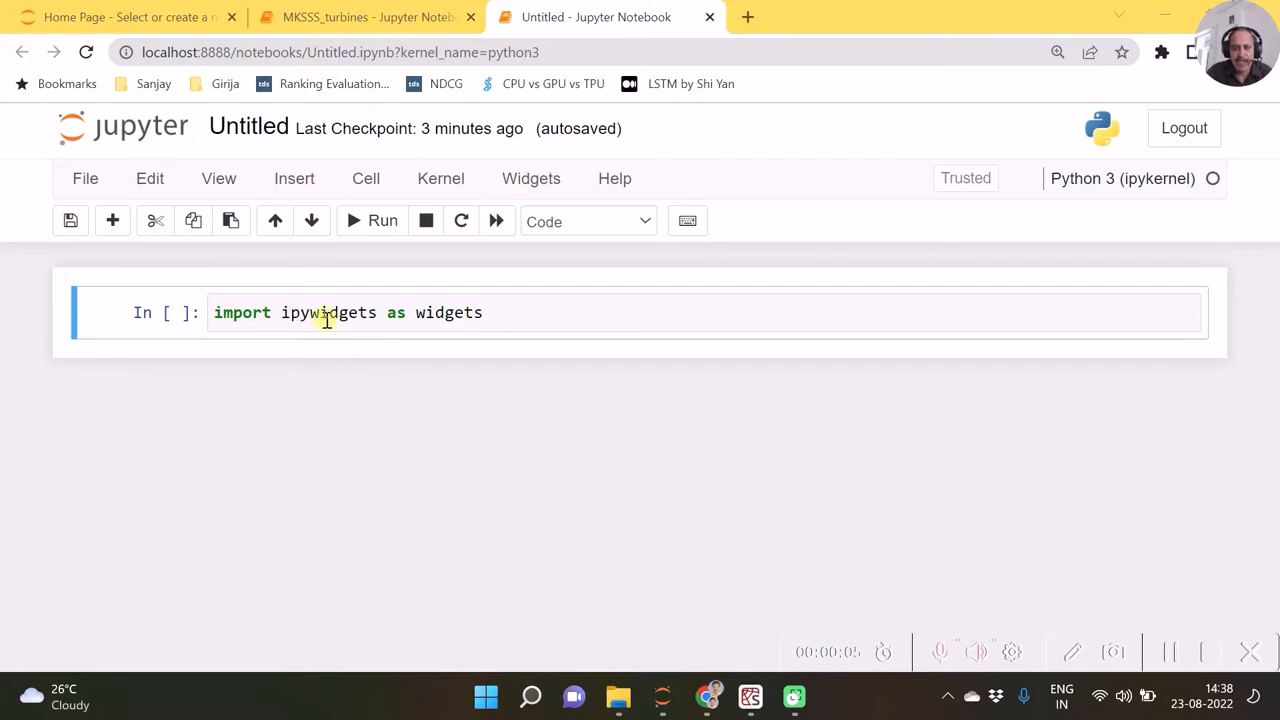
{"action": "mouse_move", "coordinate": [476, 300]}
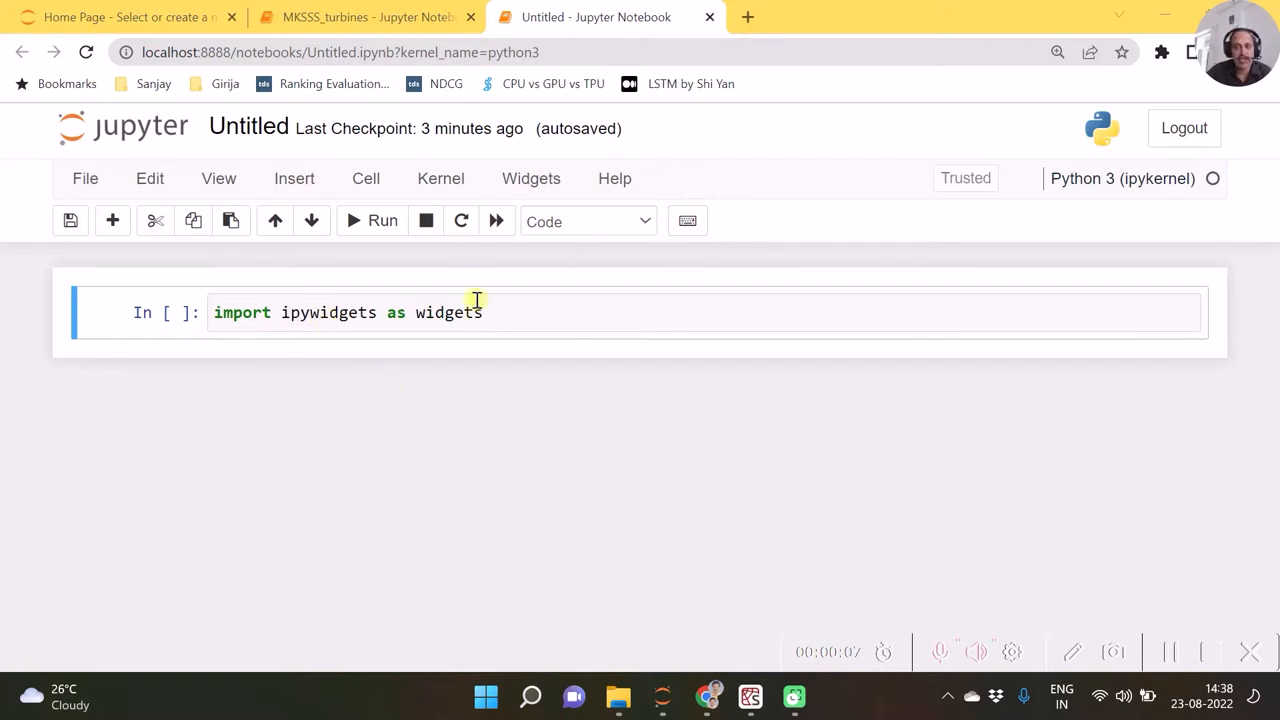
{"action": "mouse_move", "coordinate": [520, 308]}
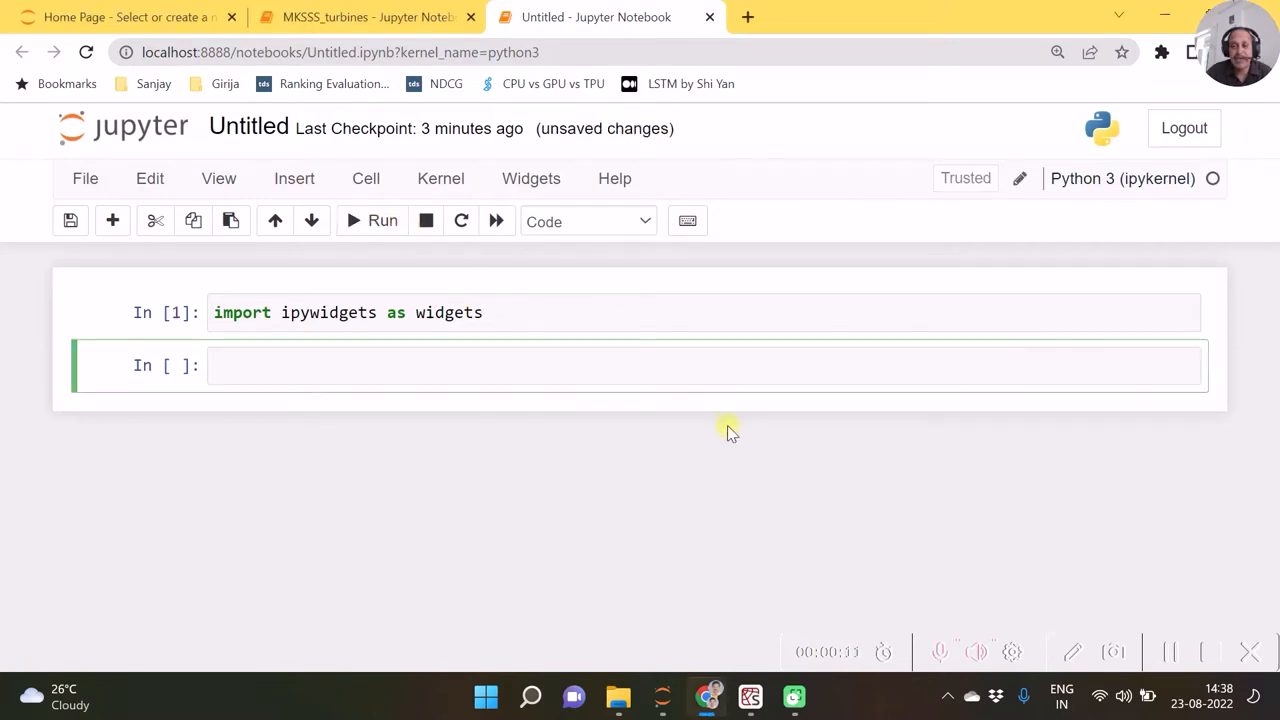
{"action": "mouse_move", "coordinate": [1168, 652]}
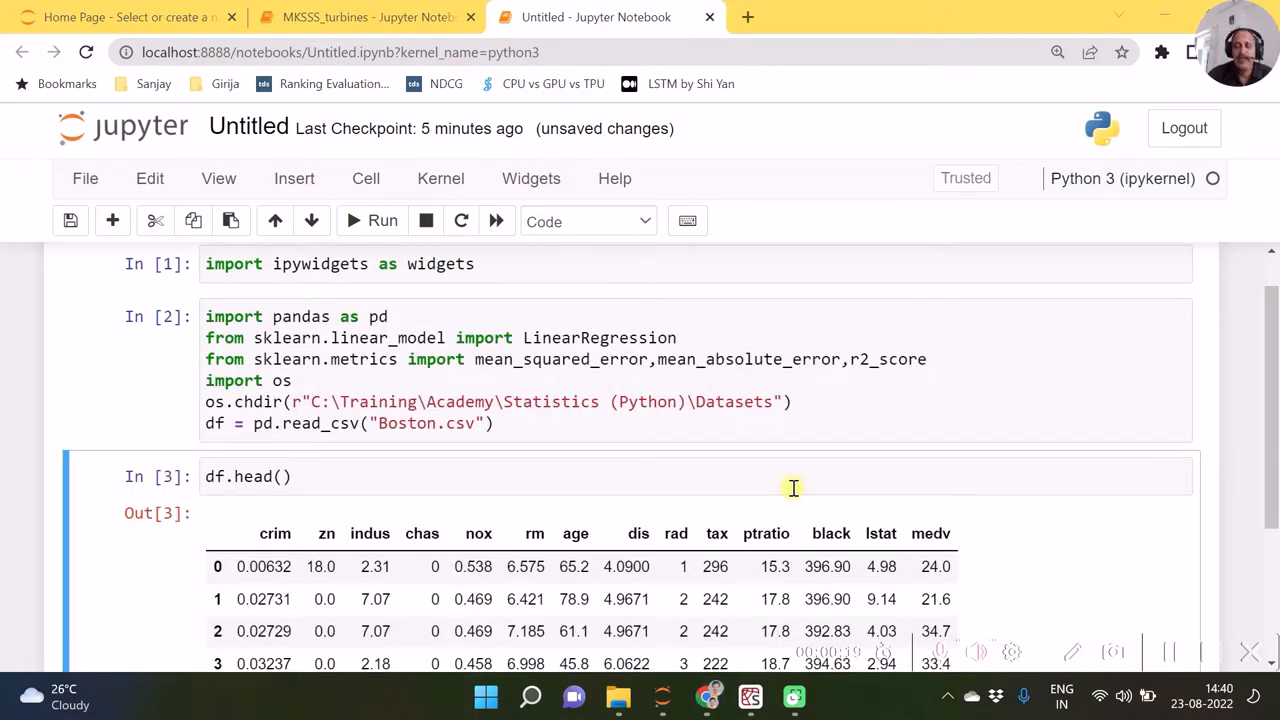
{"action": "mouse_move", "coordinate": [722, 424]}
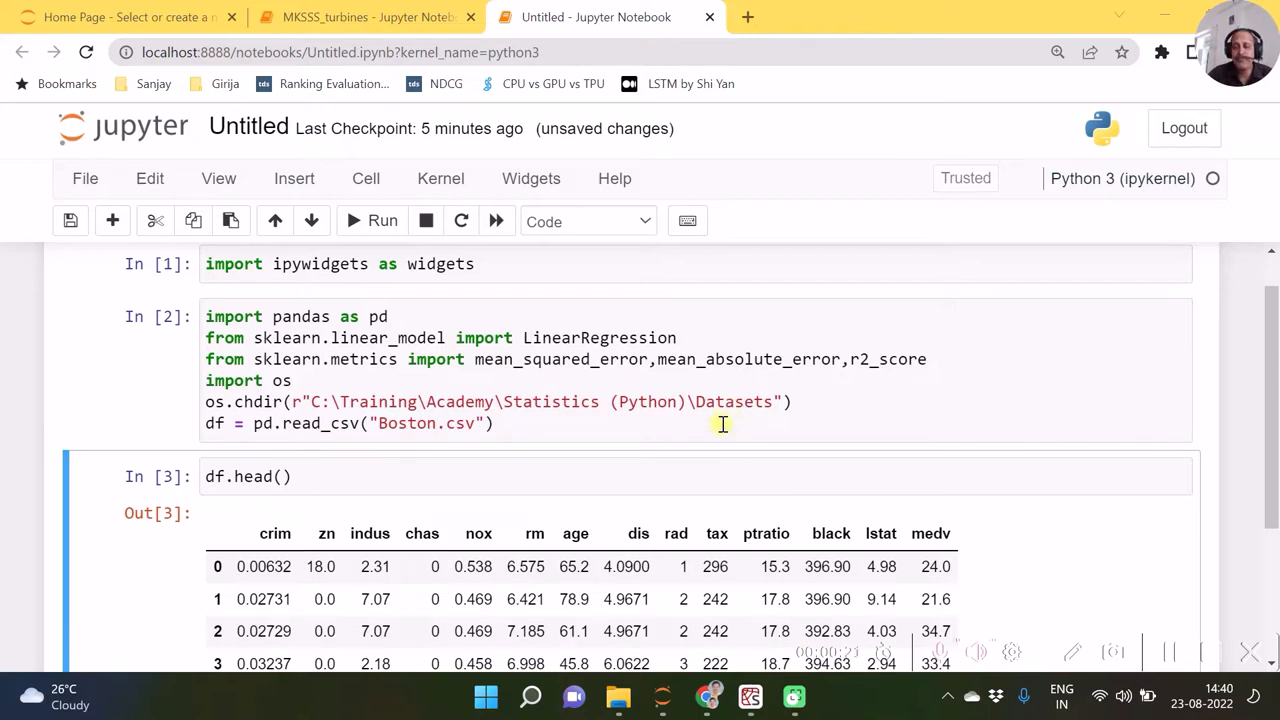
{"action": "mouse_move", "coordinate": [704, 432]}
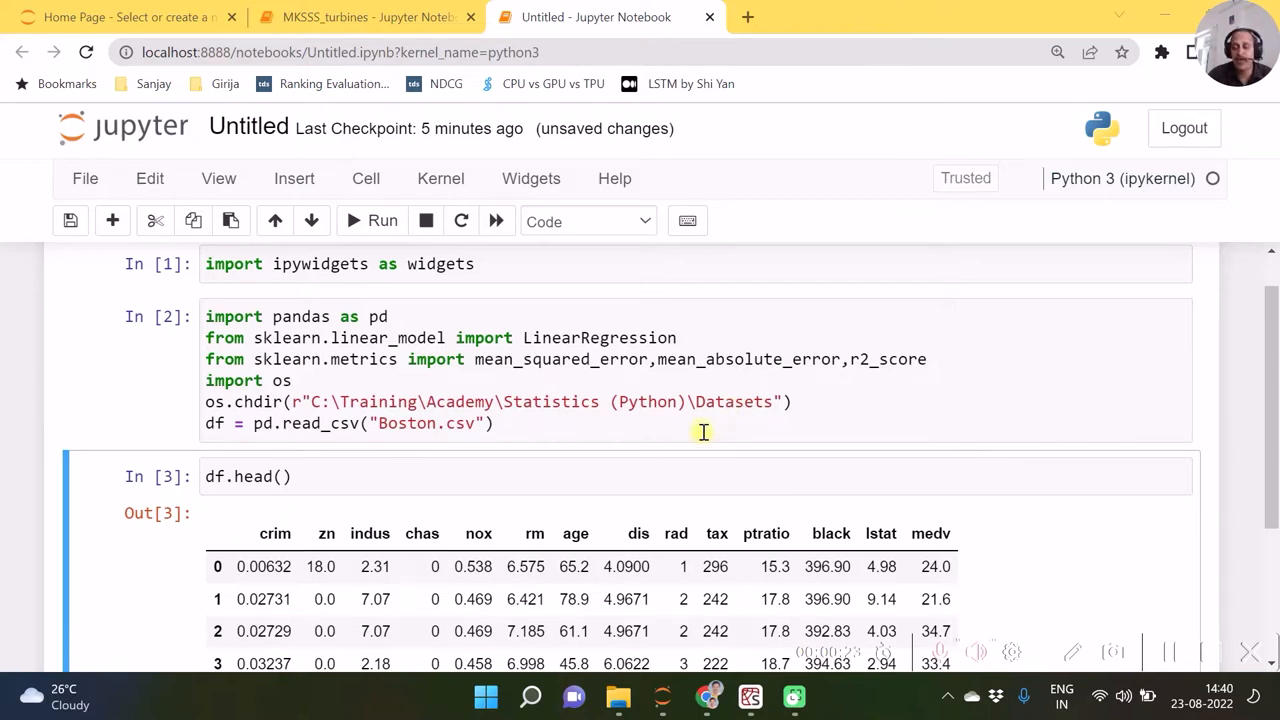
{"action": "mouse_move", "coordinate": [930, 538]}
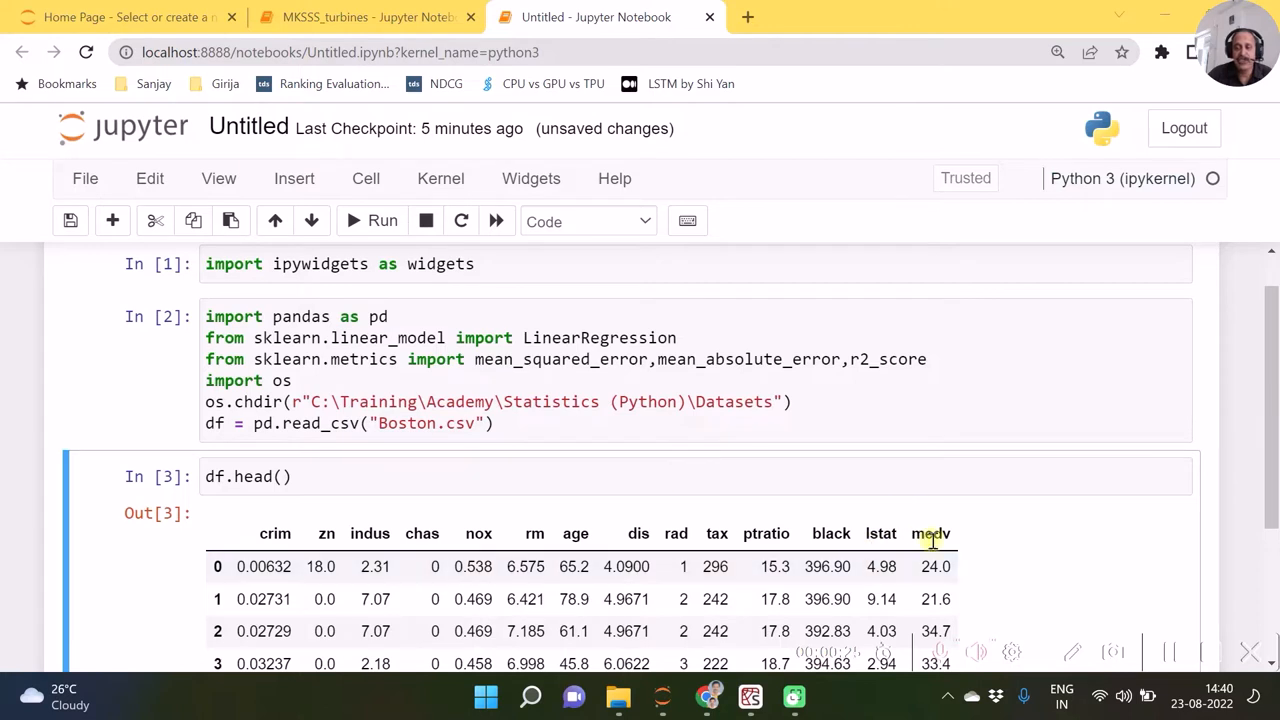
Run the LinearRegression cell fitting medv on lstat, printing coefficient -0.95 and intercept 34.55.
{"action": "double_click", "coordinate": [930, 532]}
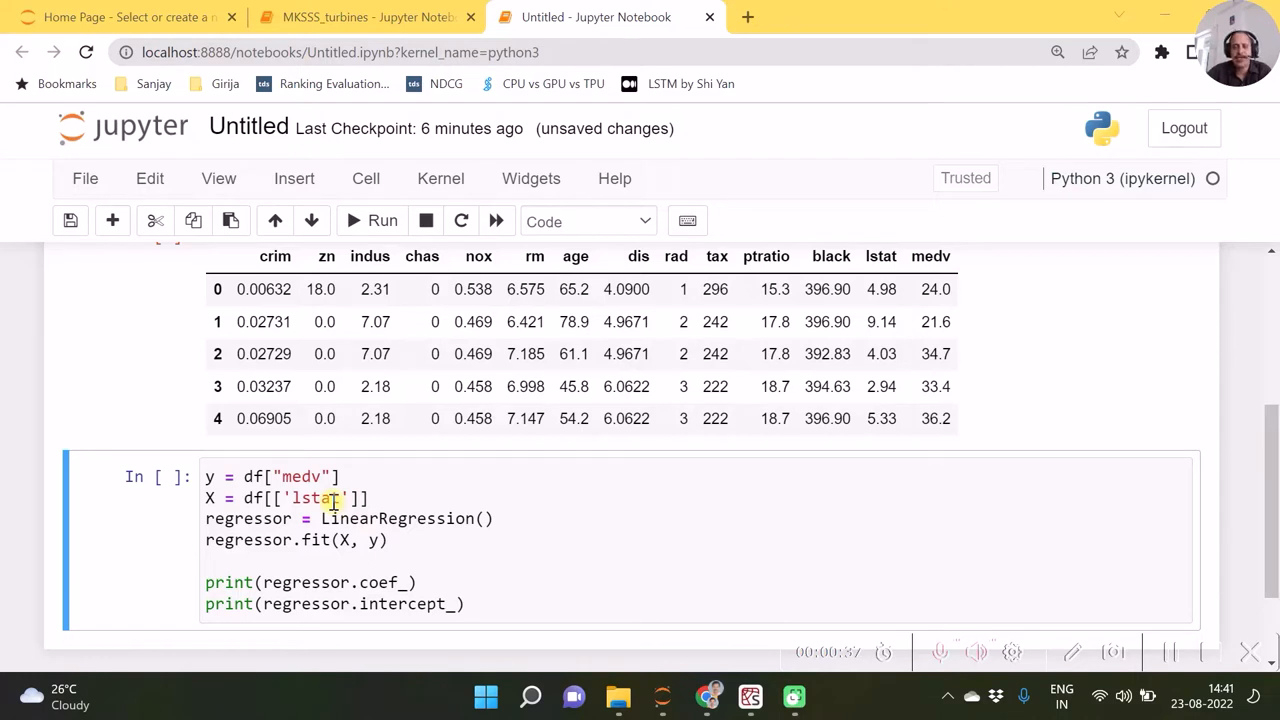
{"action": "mouse_move", "coordinate": [428, 604]}
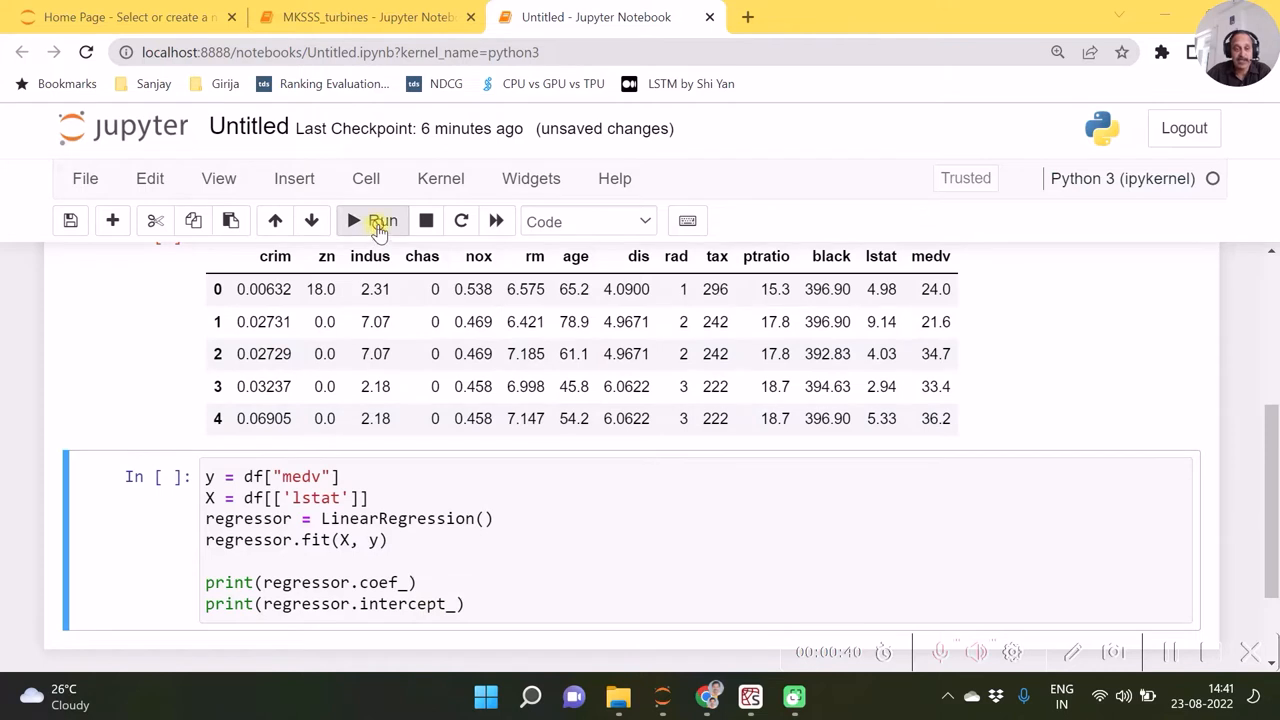
{"action": "left_click", "coordinate": [382, 220]}
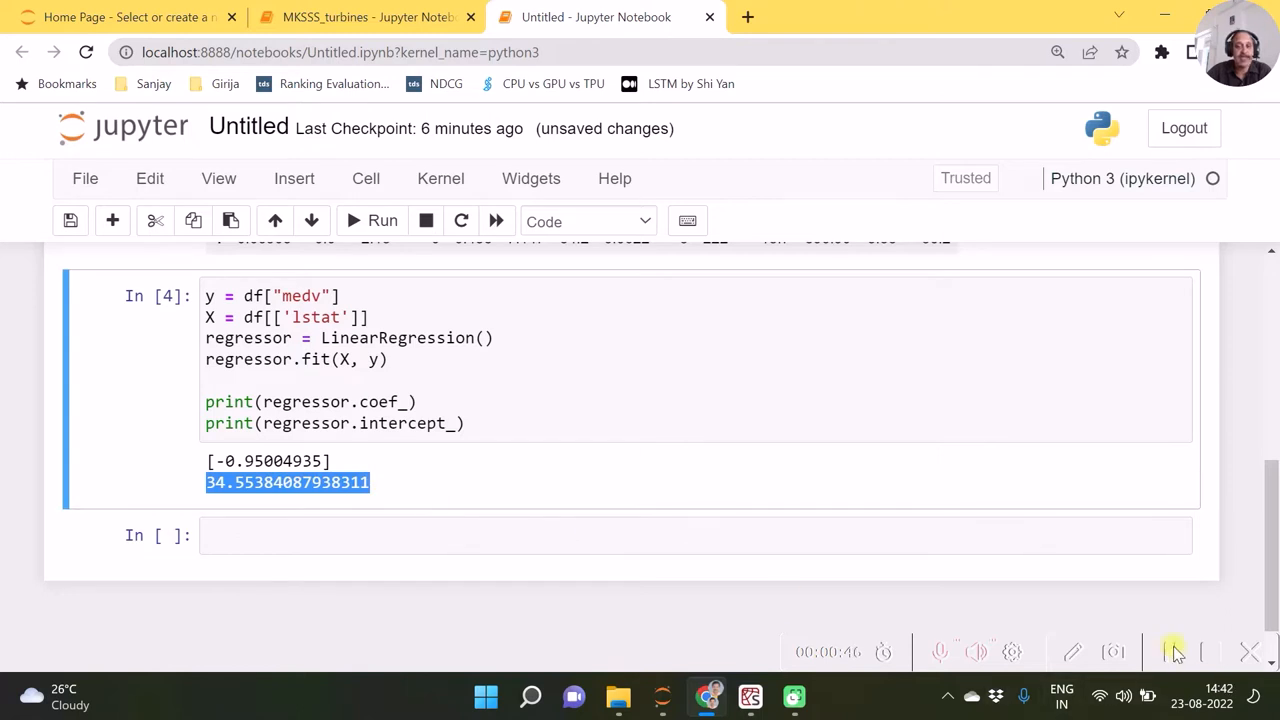
Add 'from IPython.display import display' to cell 1 and 'import numpy as np' to cell 2.
{"action": "scroll", "scroll_direction": "down", "scroll_amount": 3}
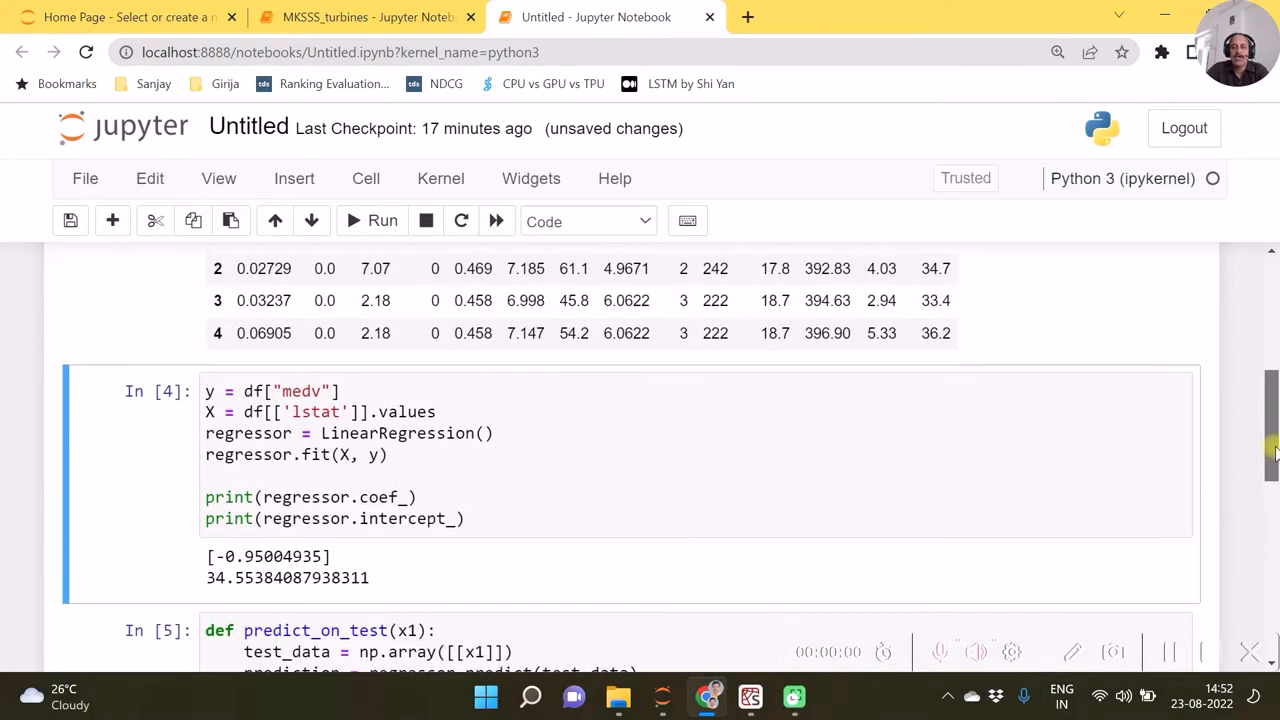
{"action": "scroll", "scroll_direction": "up", "scroll_amount": 3}
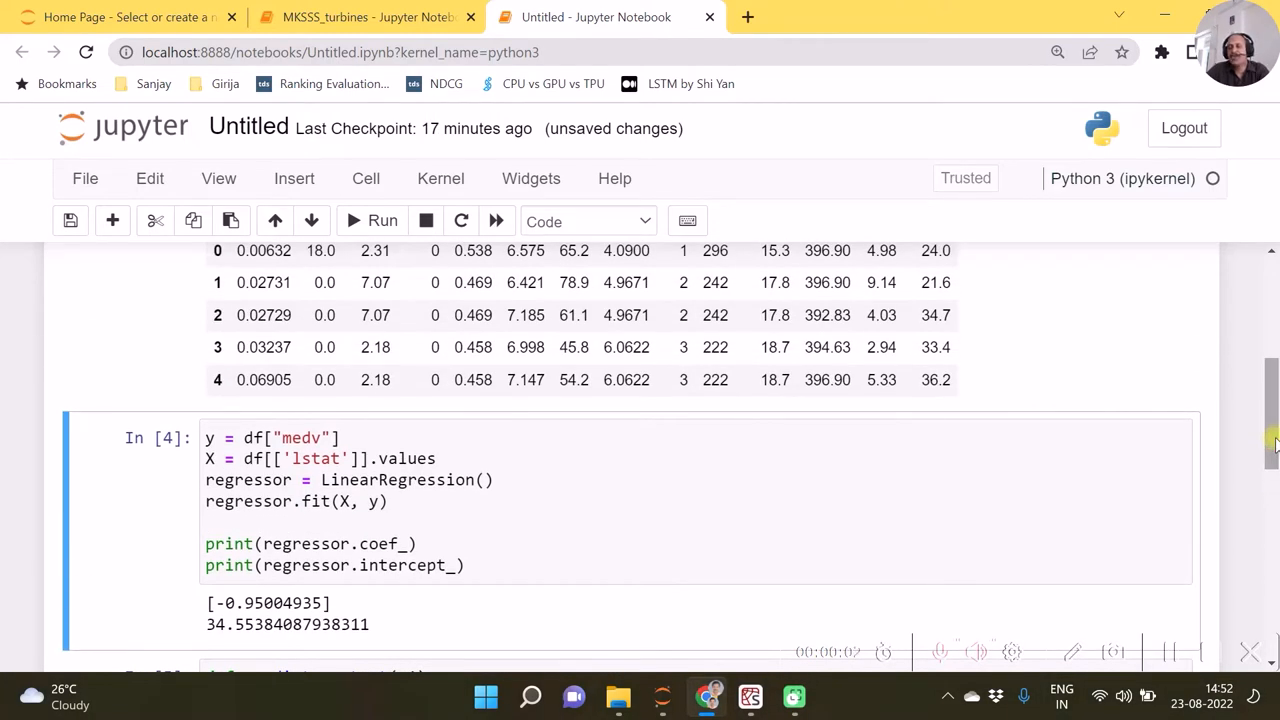
{"action": "mouse_move", "coordinate": [496, 550]}
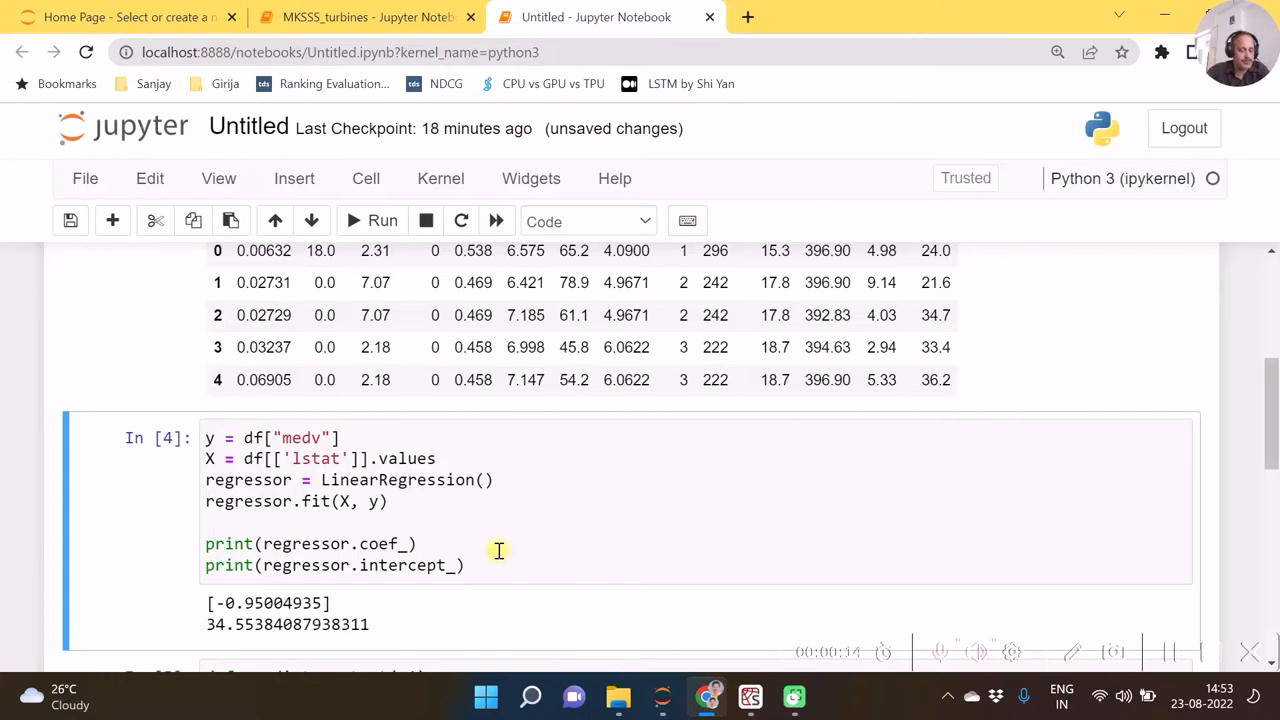
{"action": "scroll", "scroll_direction": "down", "scroll_amount": 3}
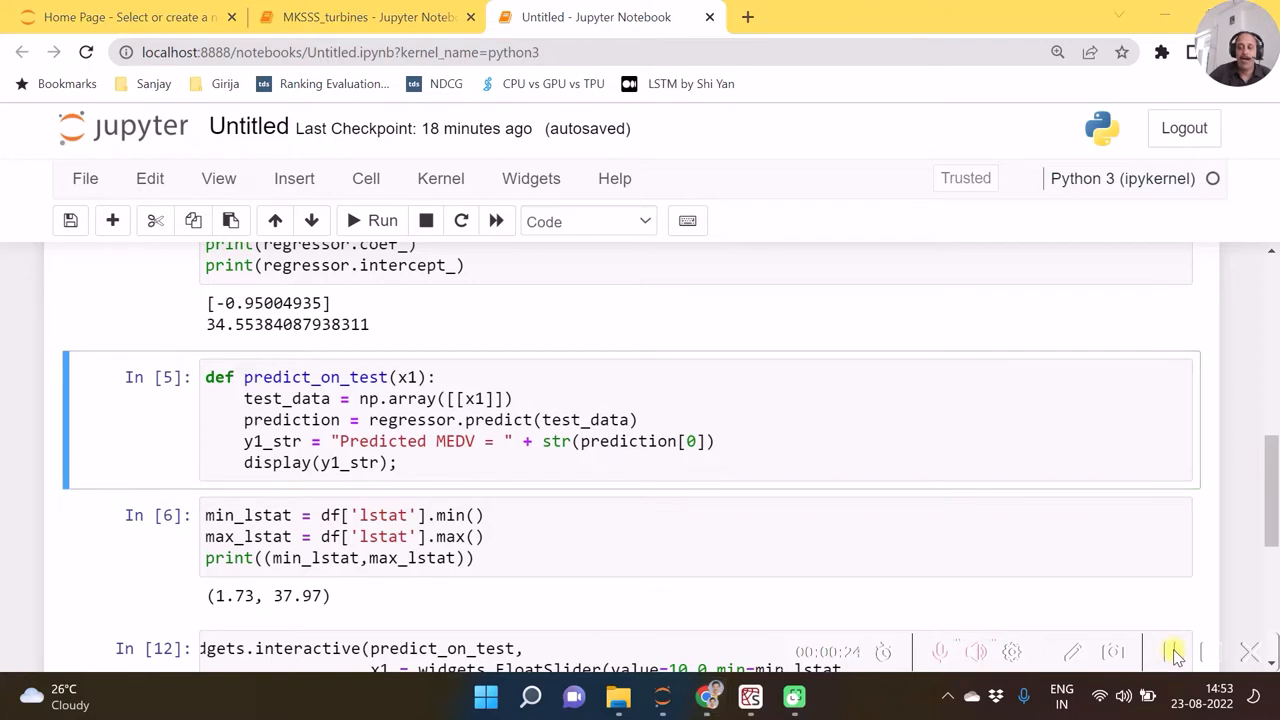
{"action": "mouse_move", "coordinate": [432, 504]}
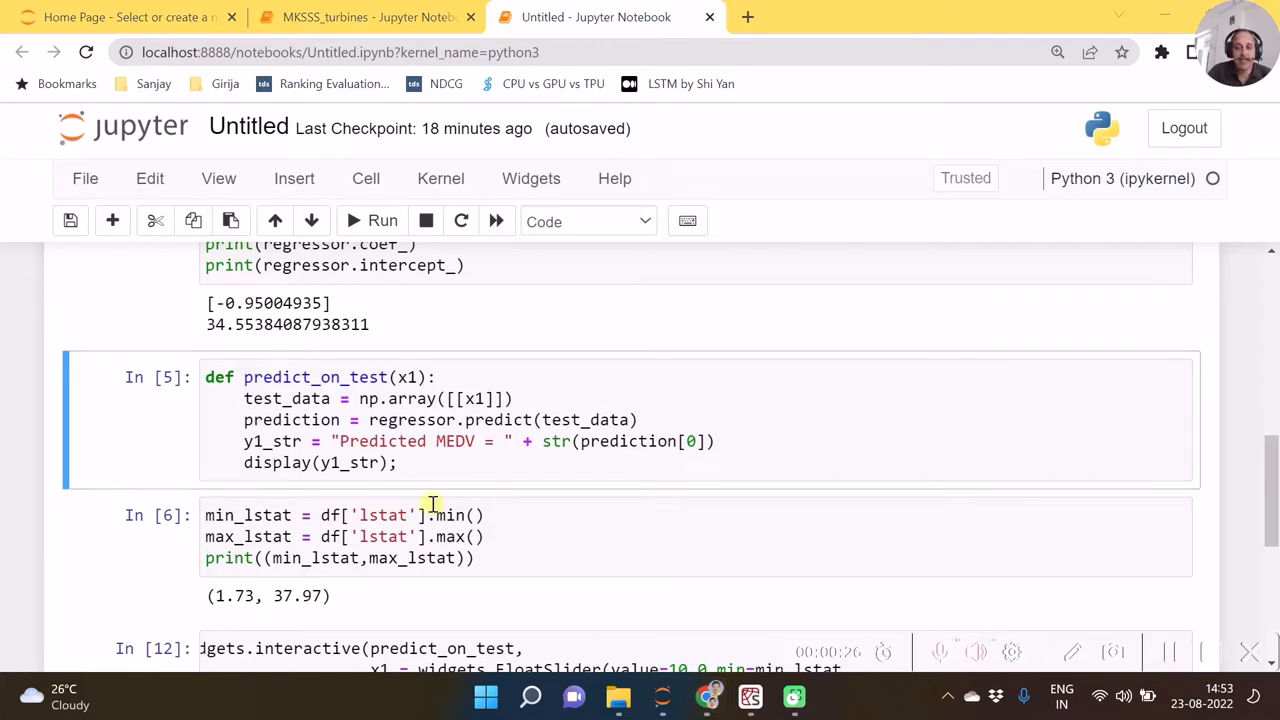
{"action": "mouse_move", "coordinate": [528, 400]}
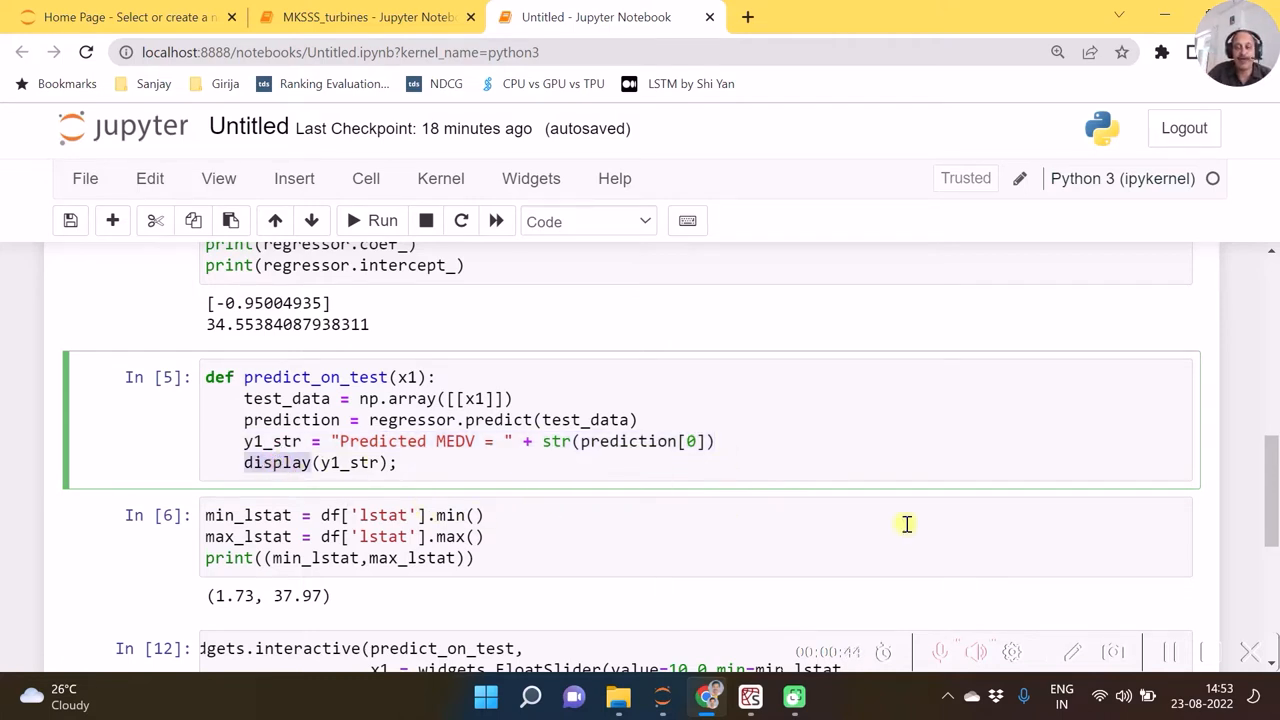
{"action": "scroll", "scroll_direction": "up", "scroll_amount": 3}
{"action": "type", "text": "from IPython.display import display"}
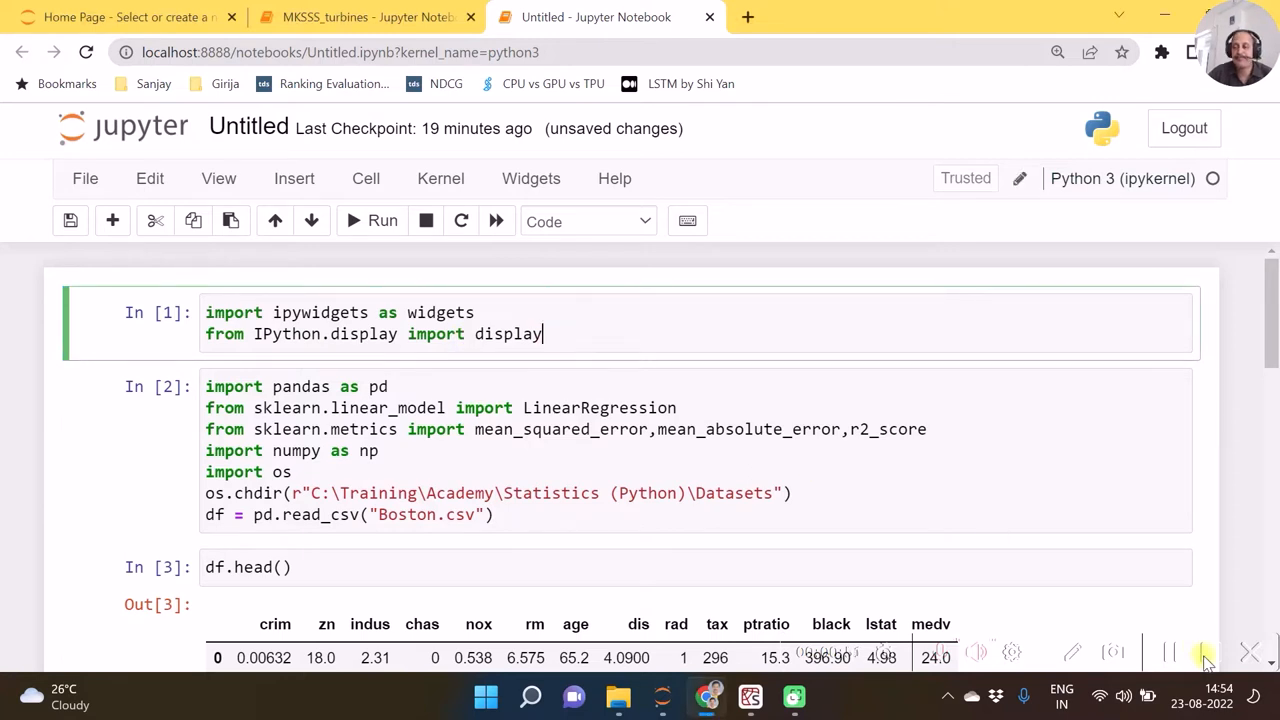
{"action": "scroll", "scroll_direction": "down", "scroll_amount": 3}
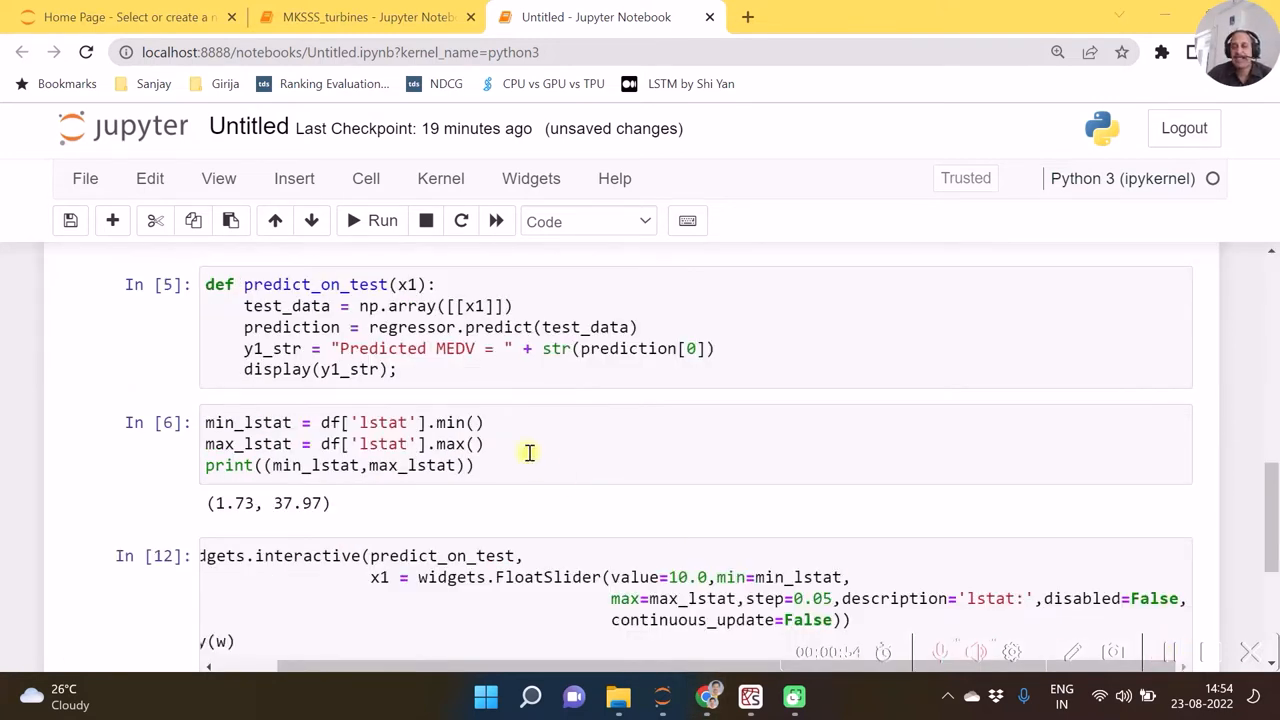
{"action": "left_click", "coordinate": [464, 368]}
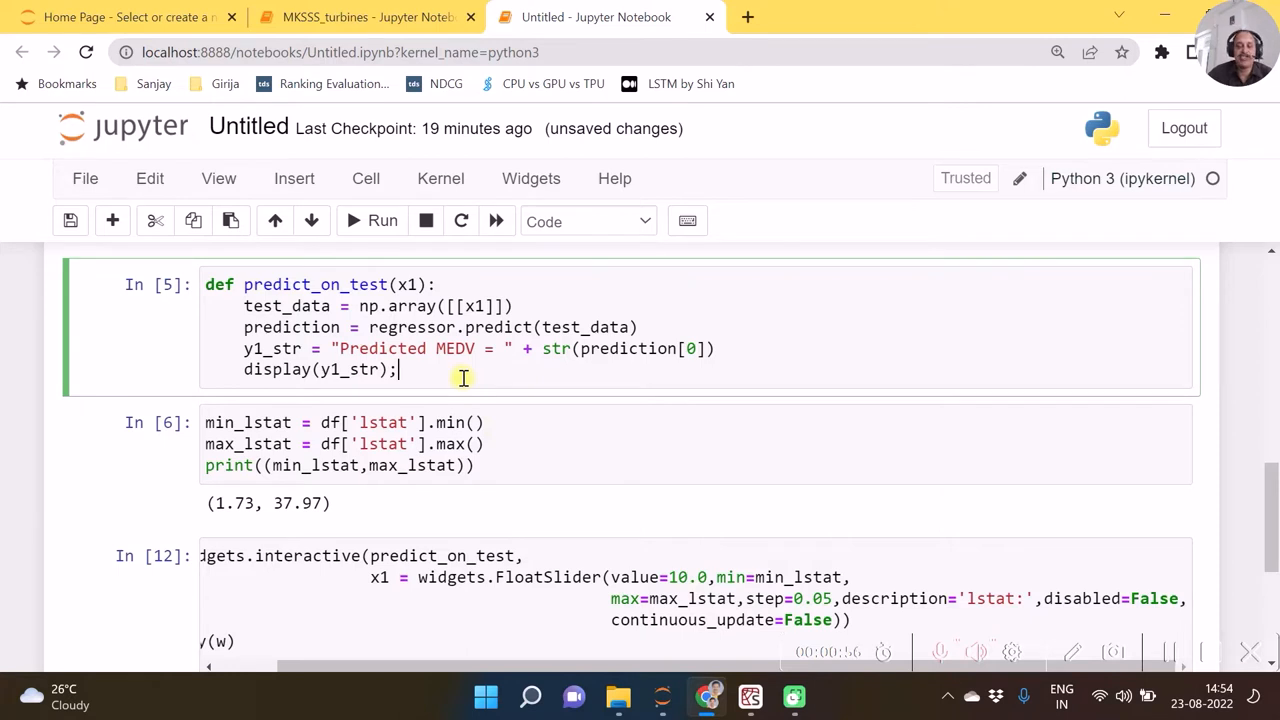
{"action": "scroll", "scroll_direction": "down", "scroll_amount": 3}
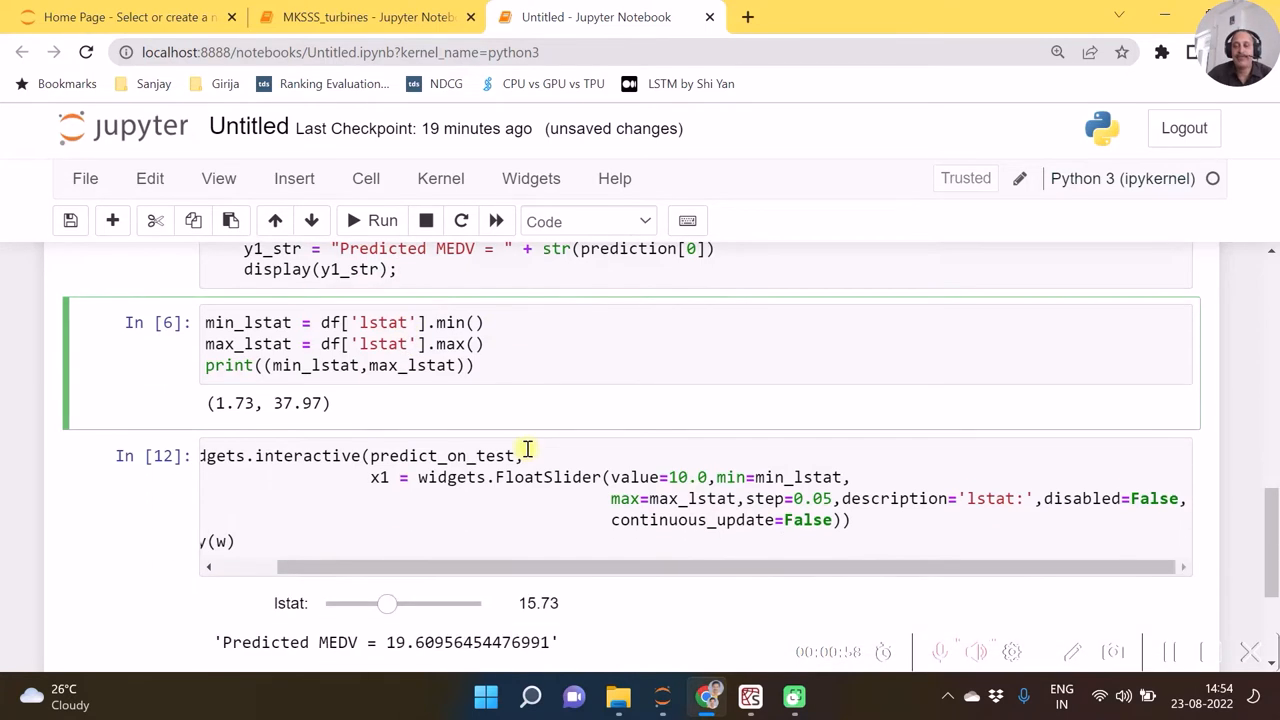
{"action": "left_click", "coordinate": [484, 364]}
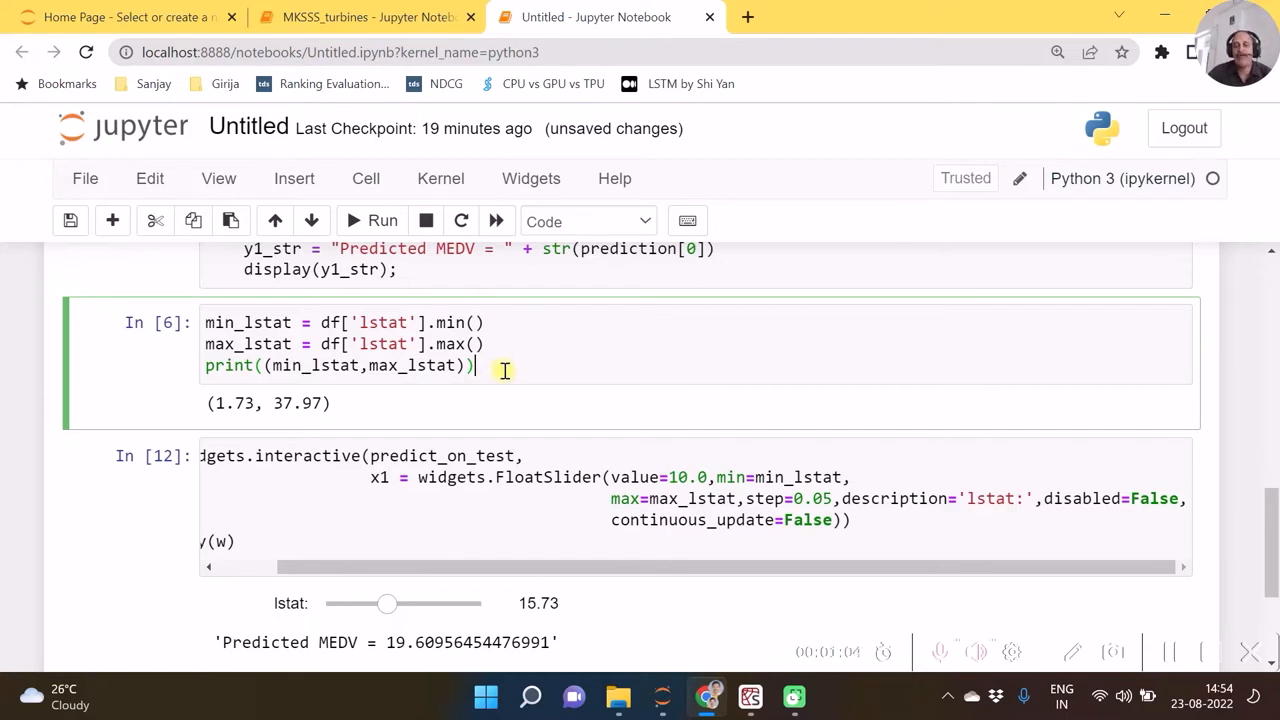
Drag the lstat slider through 19.68, 15.98, 12.08 and 18.18, ending at 16.88 with MEDV about 18.52.
{"action": "scroll", "scroll_direction": "down", "scroll_amount": 3}
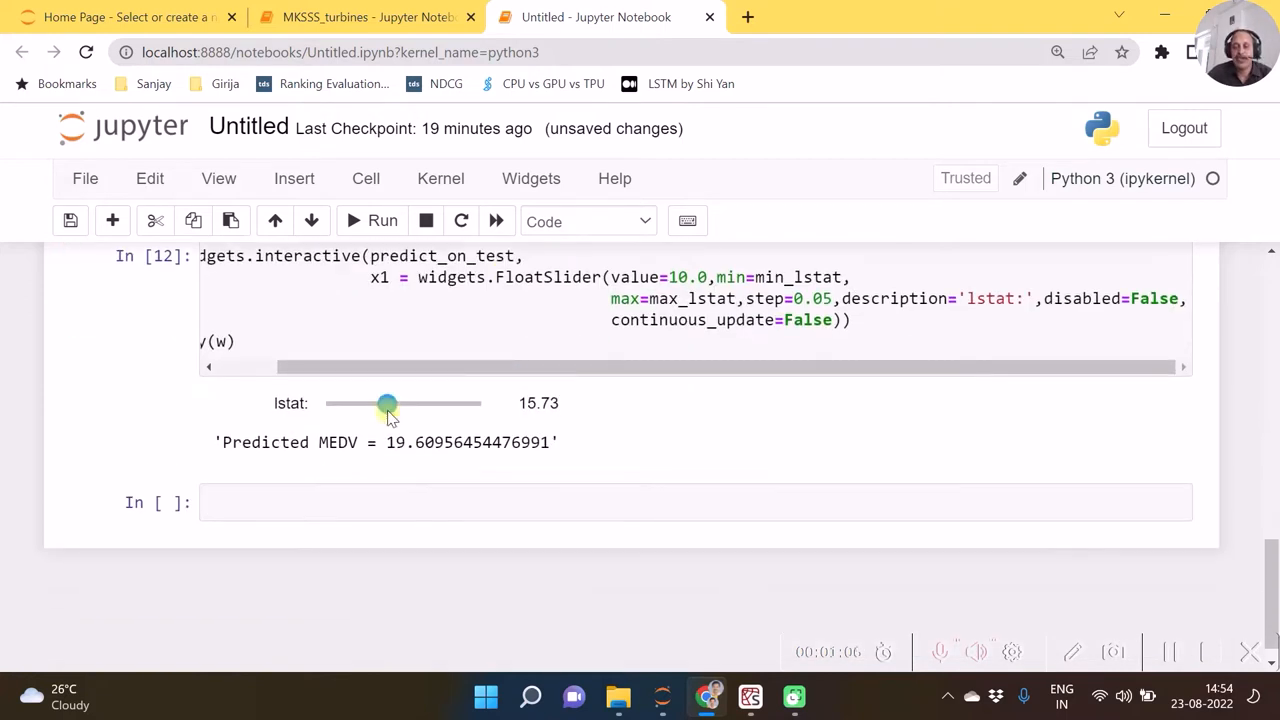
{"action": "left_click_drag", "start_coordinate": [388, 404], "coordinate": [404, 404]}
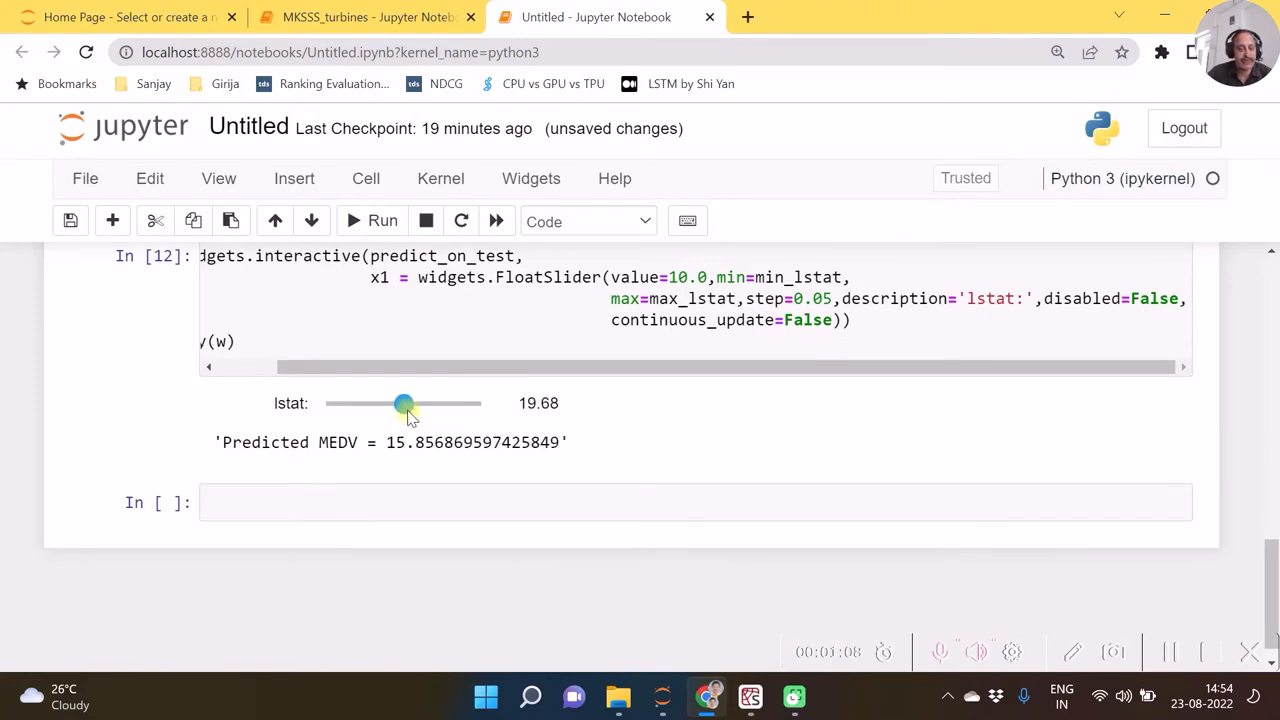
{"action": "left_click_drag", "start_coordinate": [404, 404], "coordinate": [388, 404]}
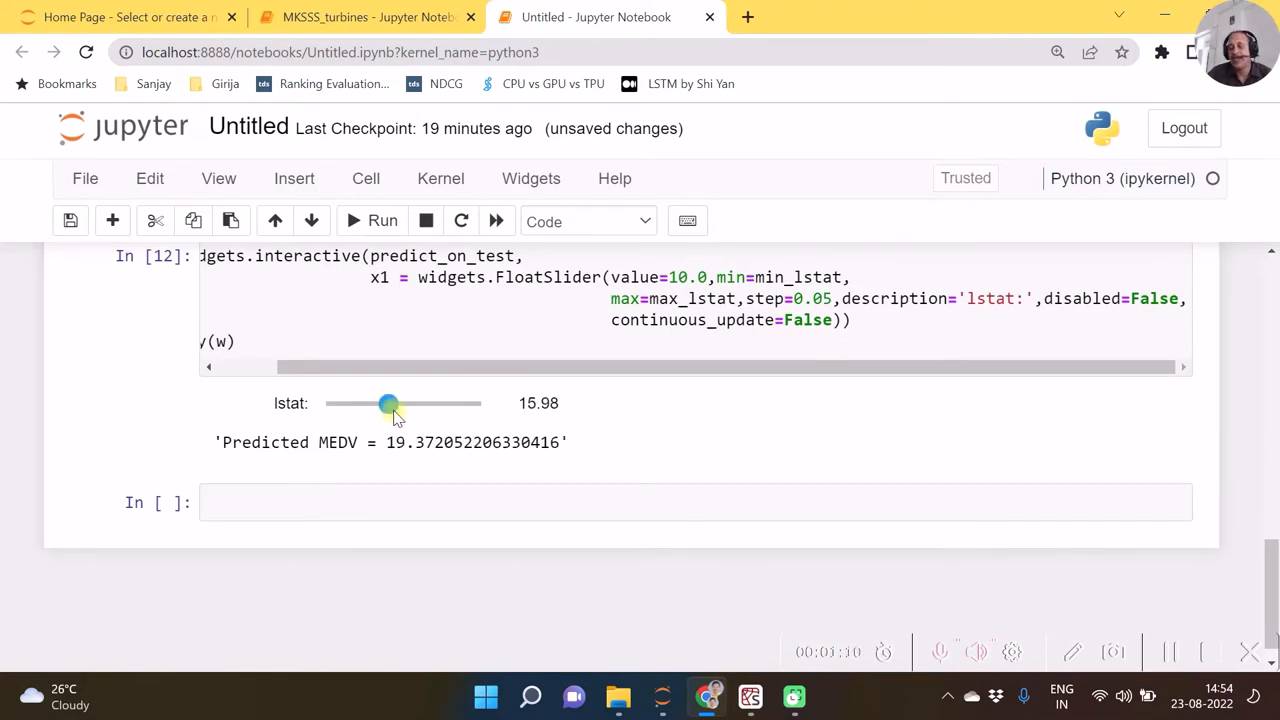
{"action": "left_click_drag", "start_coordinate": [388, 404], "coordinate": [372, 404]}
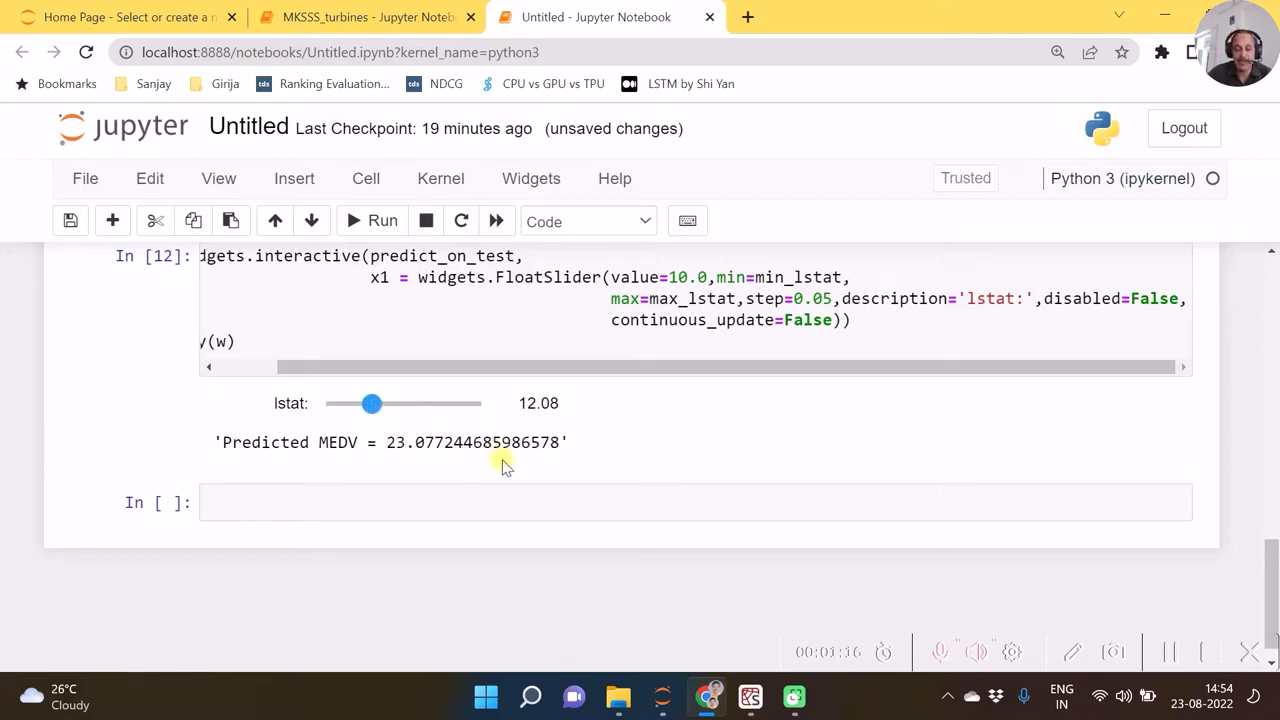
{"action": "left_click_drag", "start_coordinate": [372, 404], "coordinate": [398, 404]}
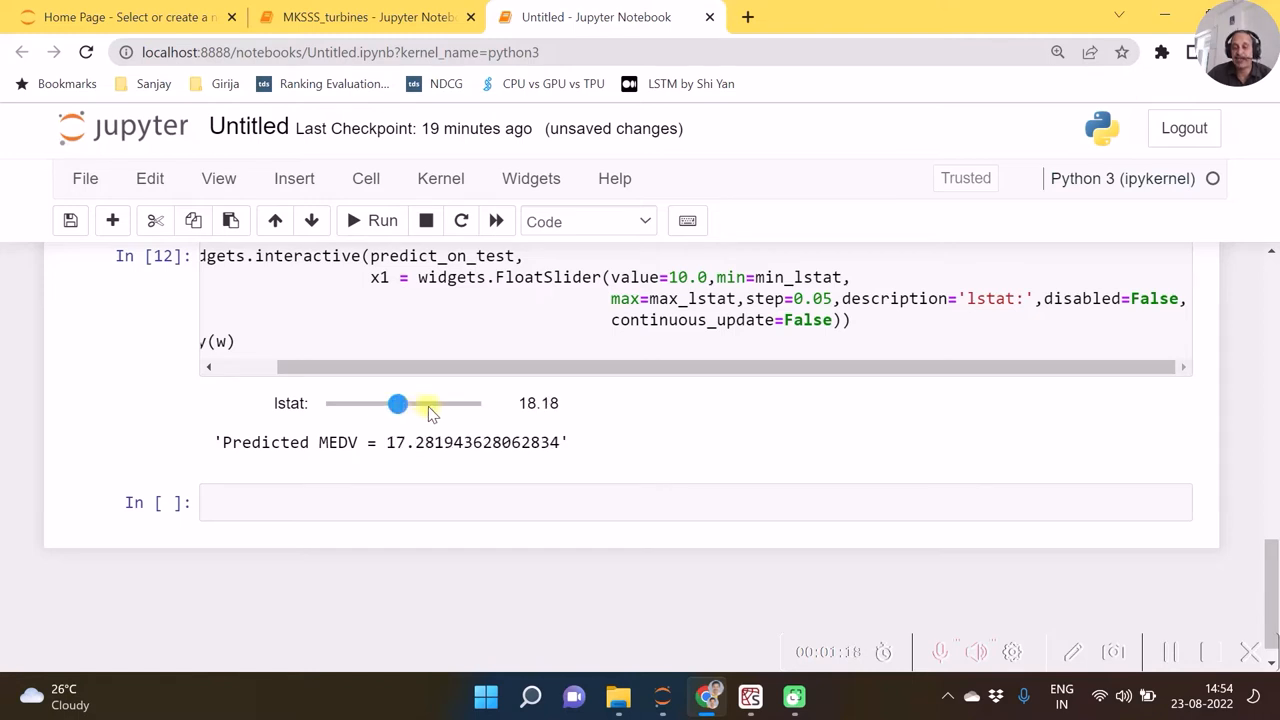
{"action": "left_click_drag", "start_coordinate": [398, 404], "coordinate": [392, 404]}
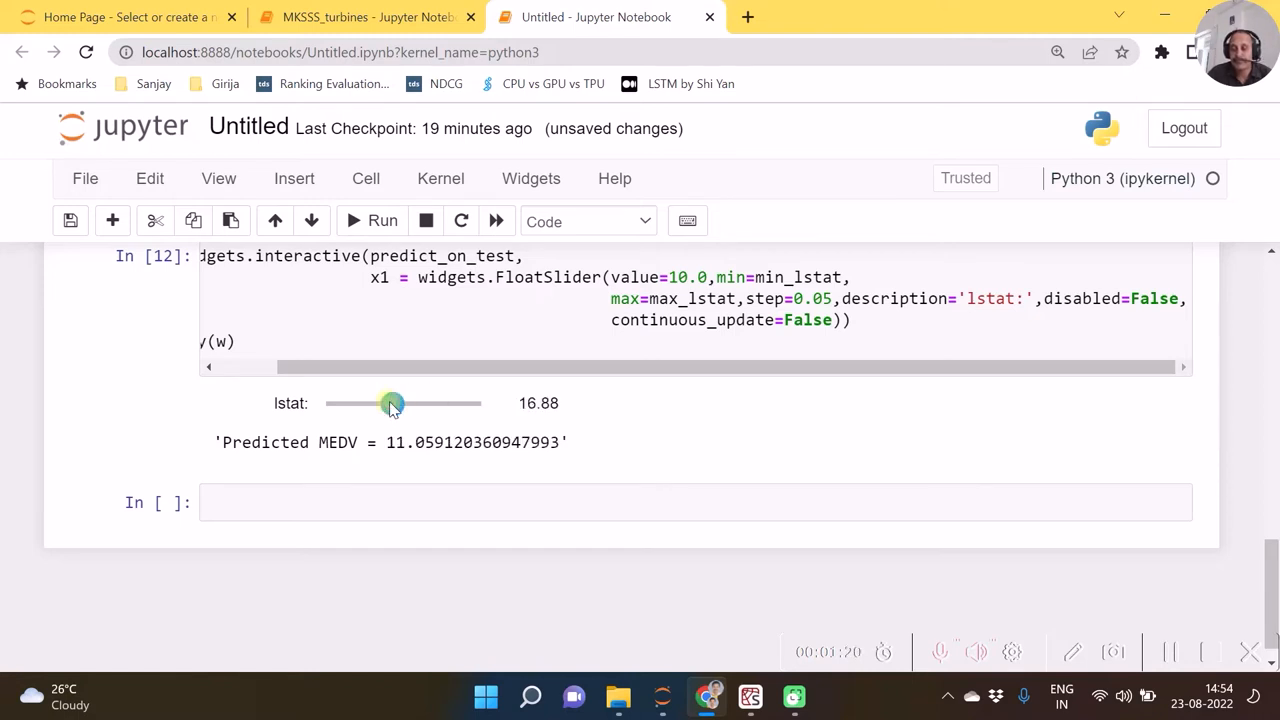
{"action": "scroll", "scroll_direction": "up", "scroll_amount": 3}
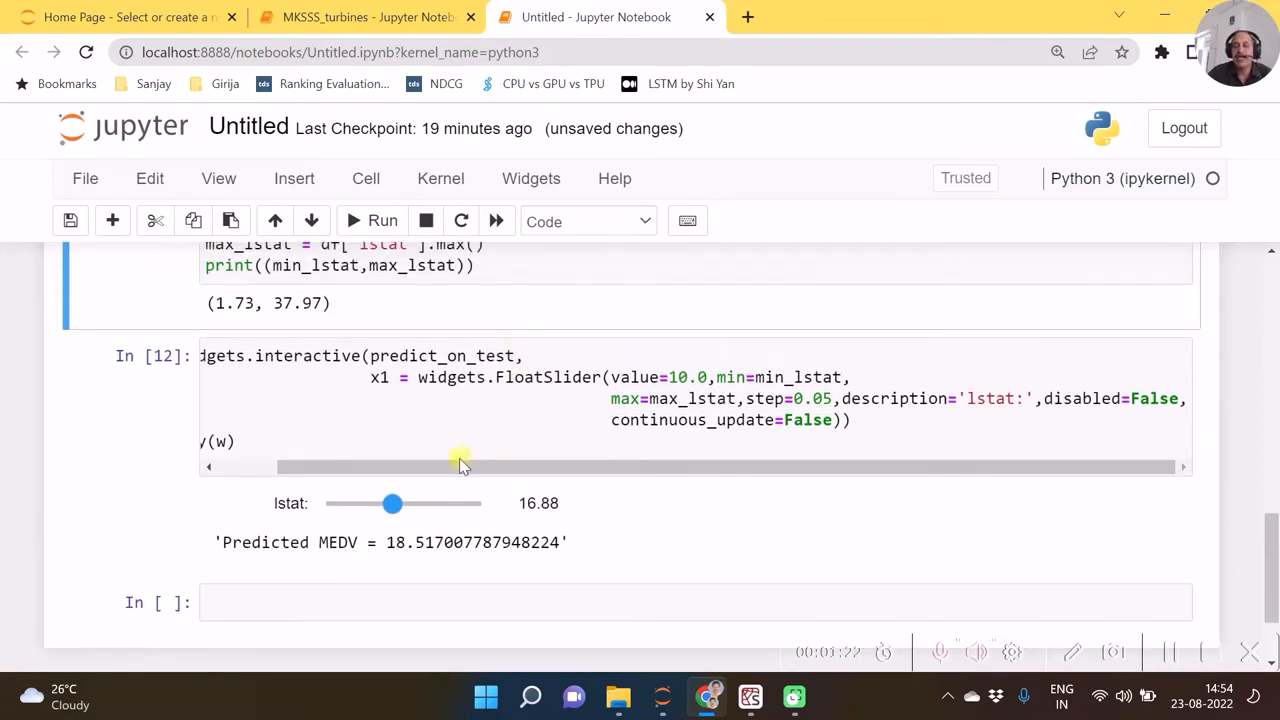
Wrap the FloatSlider arguments in cell 12 before description= and save the notebook.
{"action": "scroll", "scroll_direction": "up", "scroll_amount": 3}
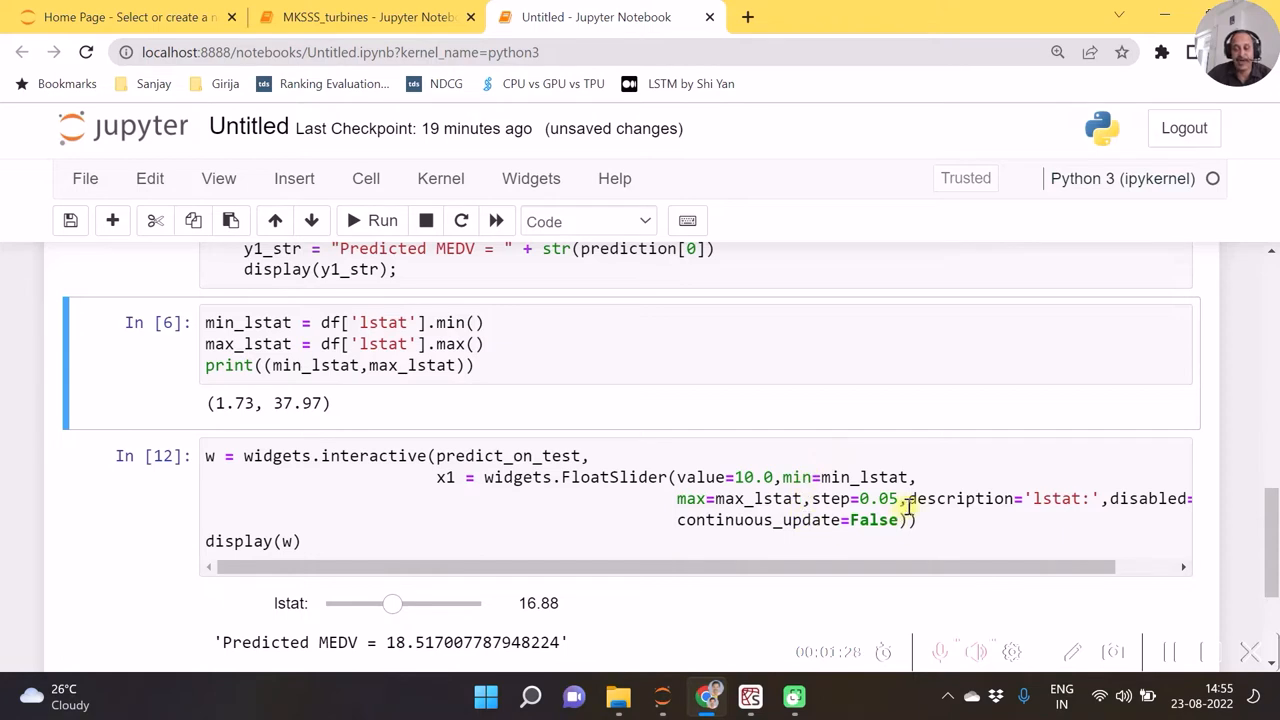
{"action": "left_click", "coordinate": [816, 540]}
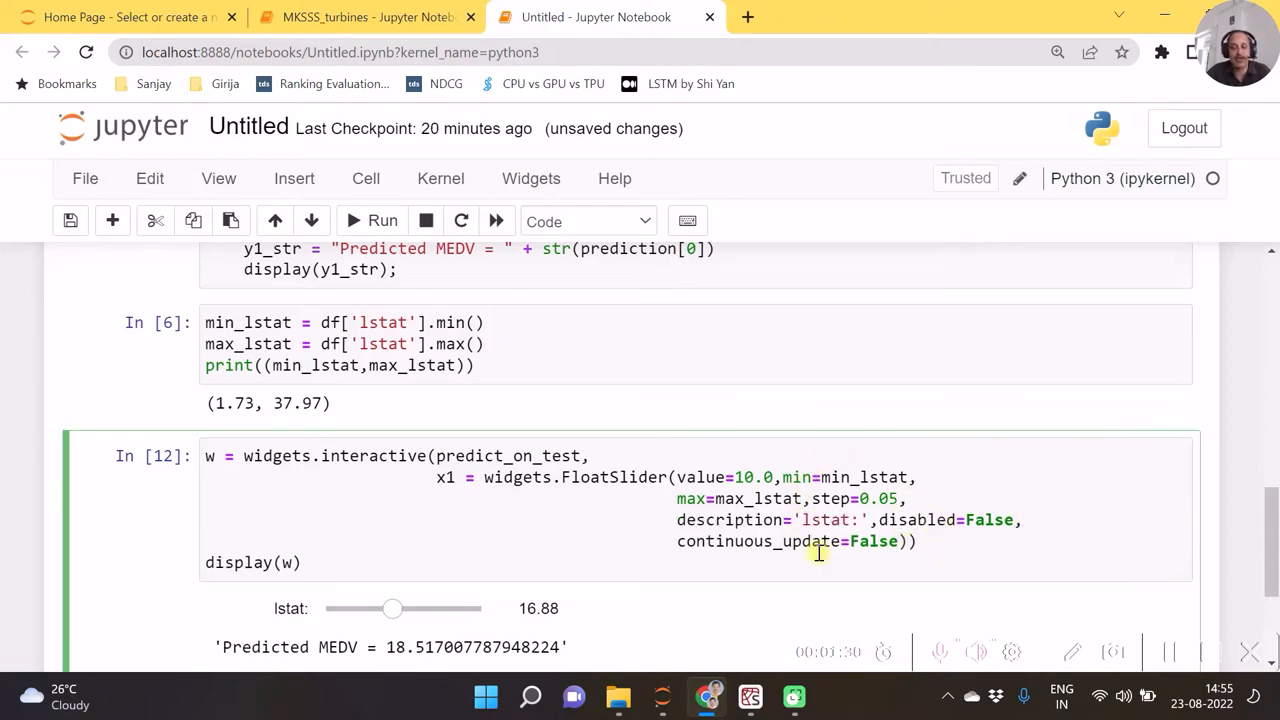
{"action": "mouse_move", "coordinate": [852, 470]}
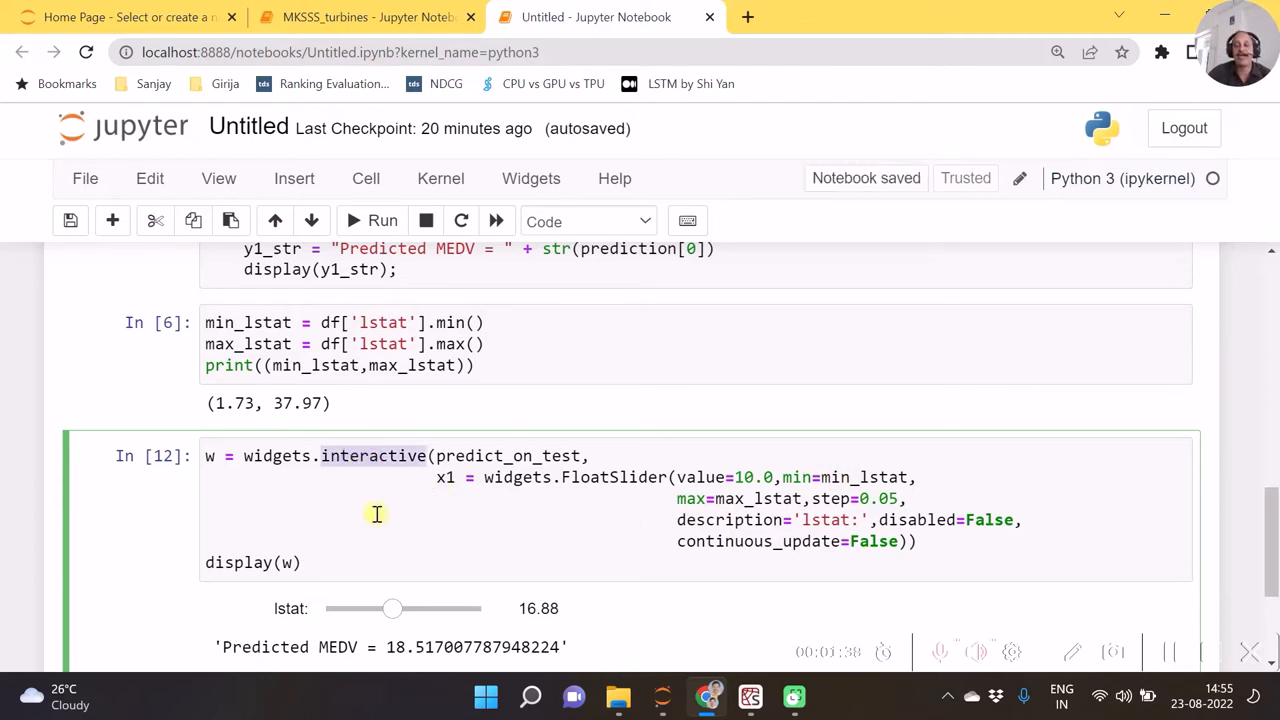
{"action": "scroll", "scroll_direction": "up", "scroll_amount": 3}
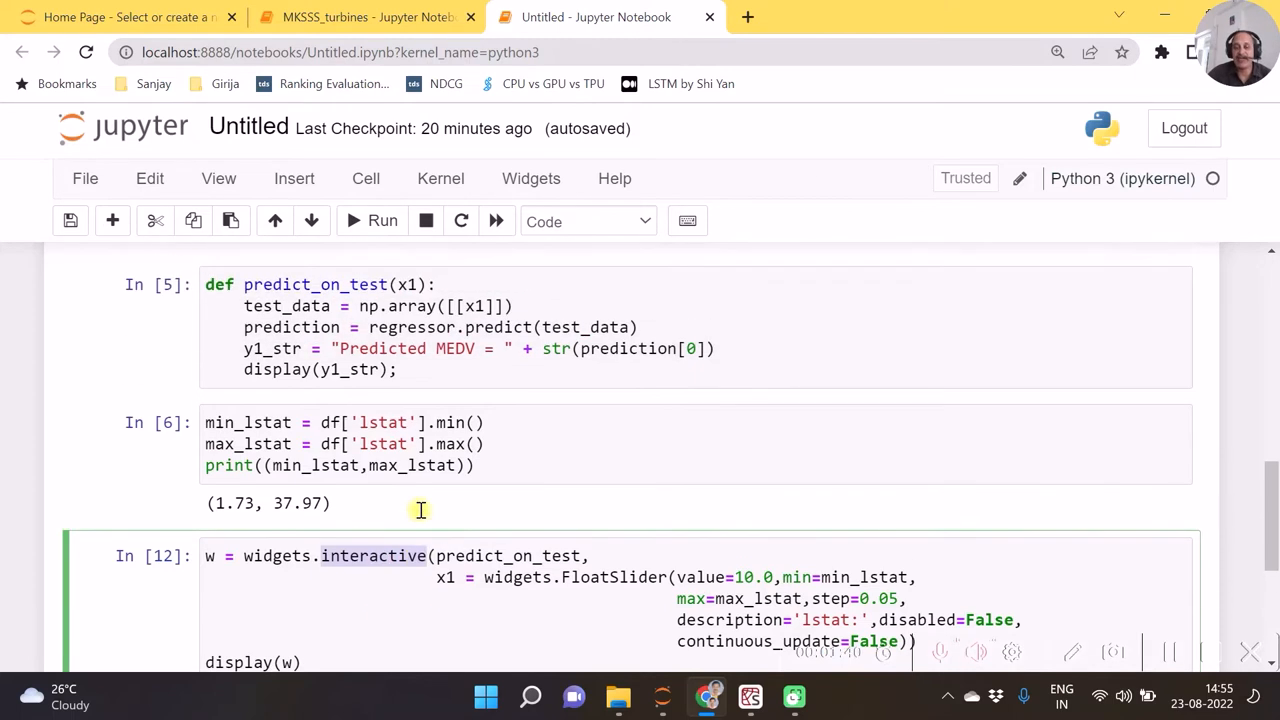
{"action": "mouse_move", "coordinate": [276, 288]}
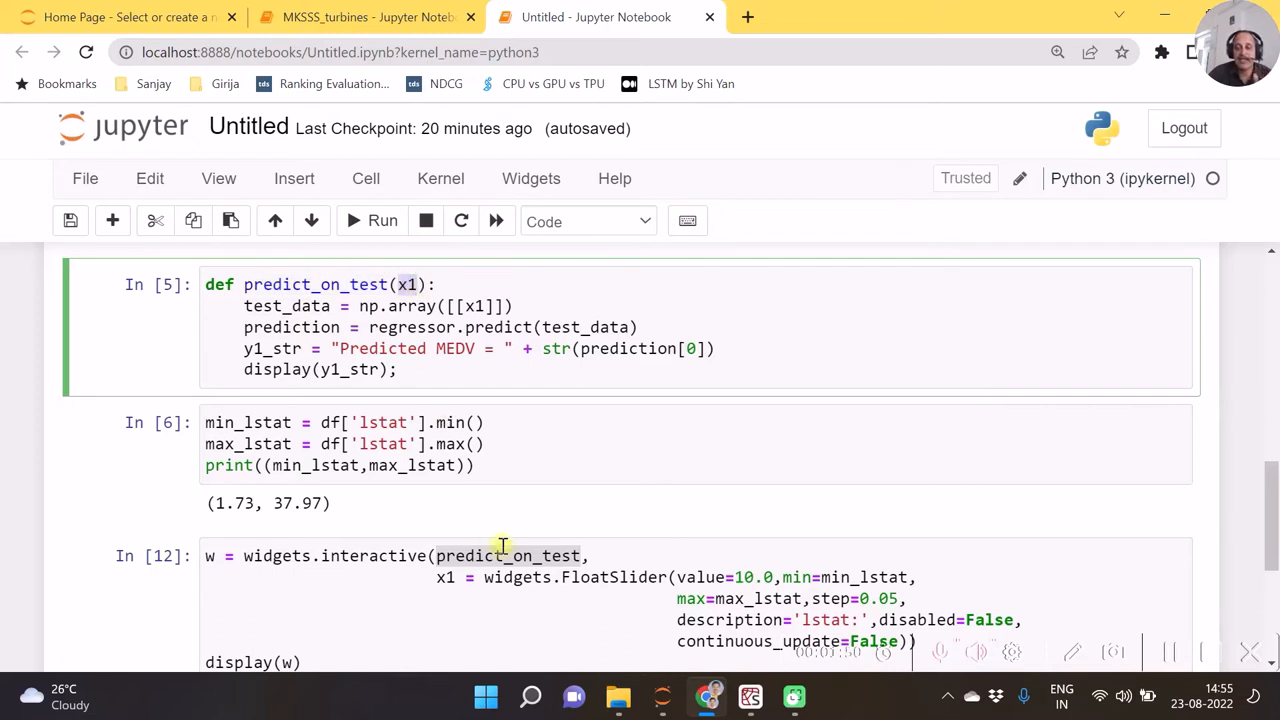
{"action": "scroll", "scroll_direction": "down", "scroll_amount": 3}
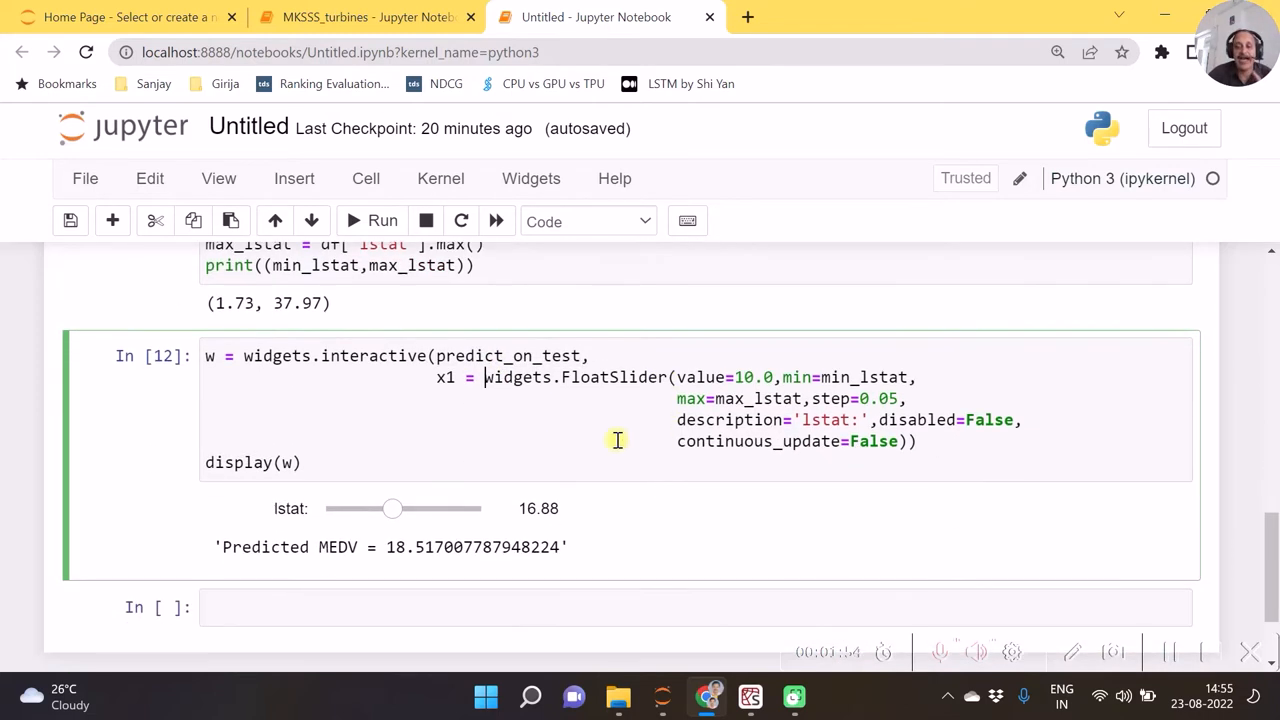
{"action": "mouse_move", "coordinate": [636, 390]}
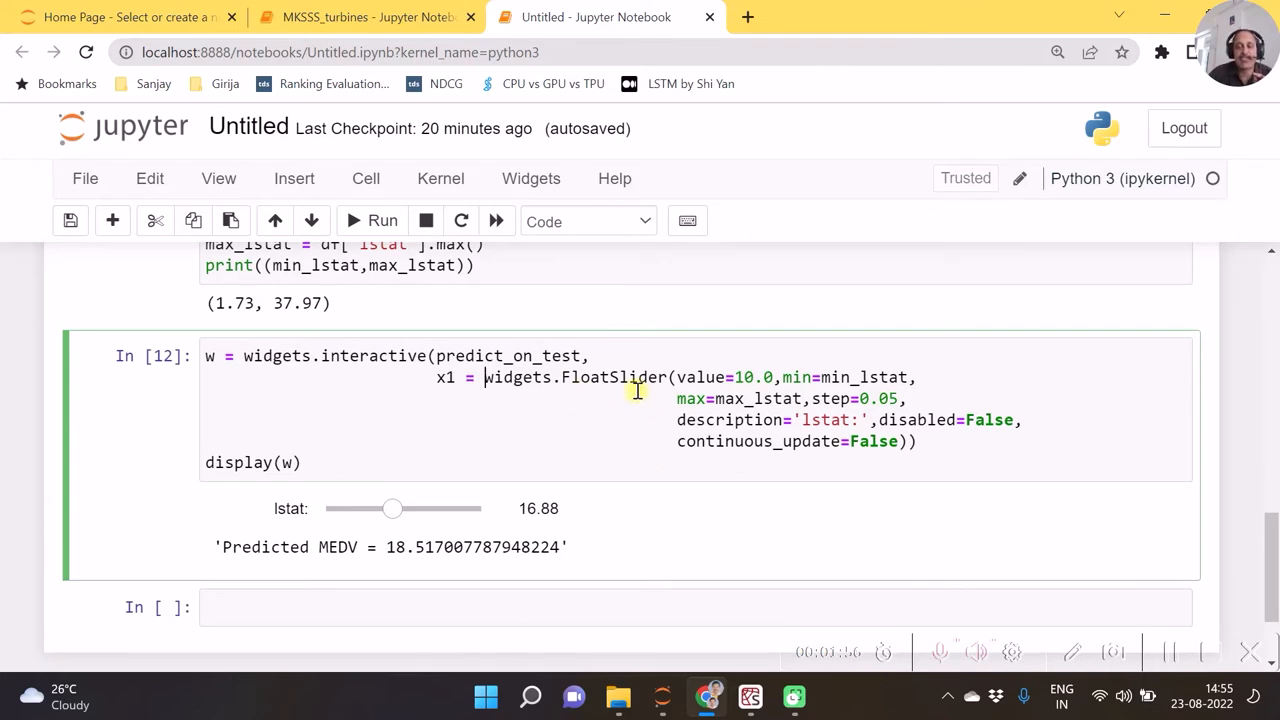
Drag the lstat slider through 12.08, 25.23, 18.78, 15.98, ending at 26.48 with MEDV about 9.40.
{"action": "left_click_drag", "start_coordinate": [392, 508], "coordinate": [370, 508]}
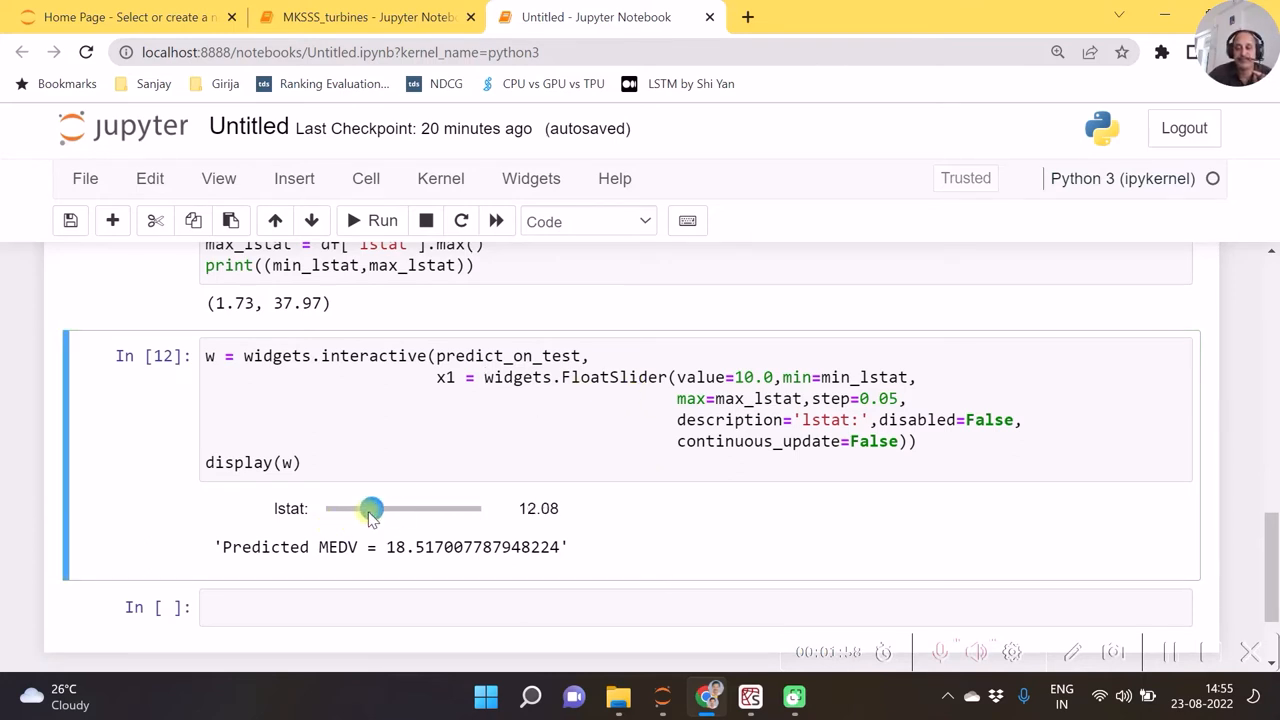
{"action": "left_click_drag", "start_coordinate": [372, 508], "coordinate": [428, 508]}
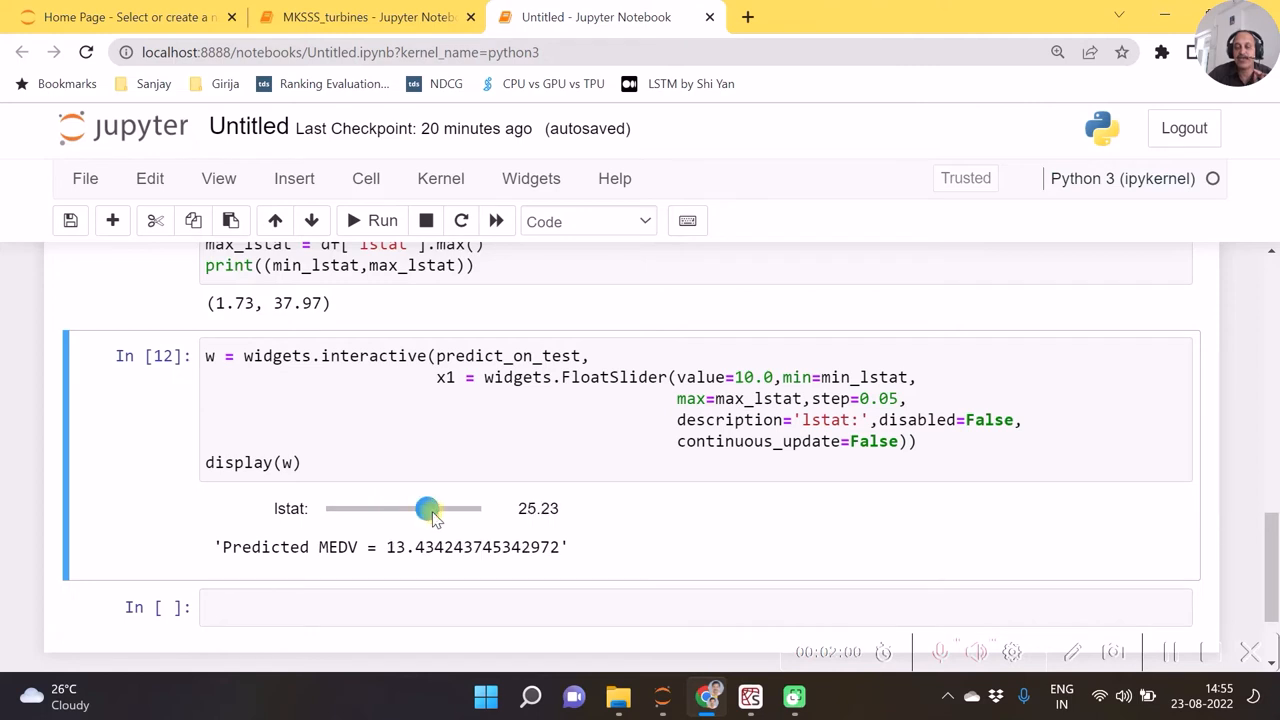
{"action": "left_click_drag", "start_coordinate": [428, 508], "coordinate": [400, 508]}
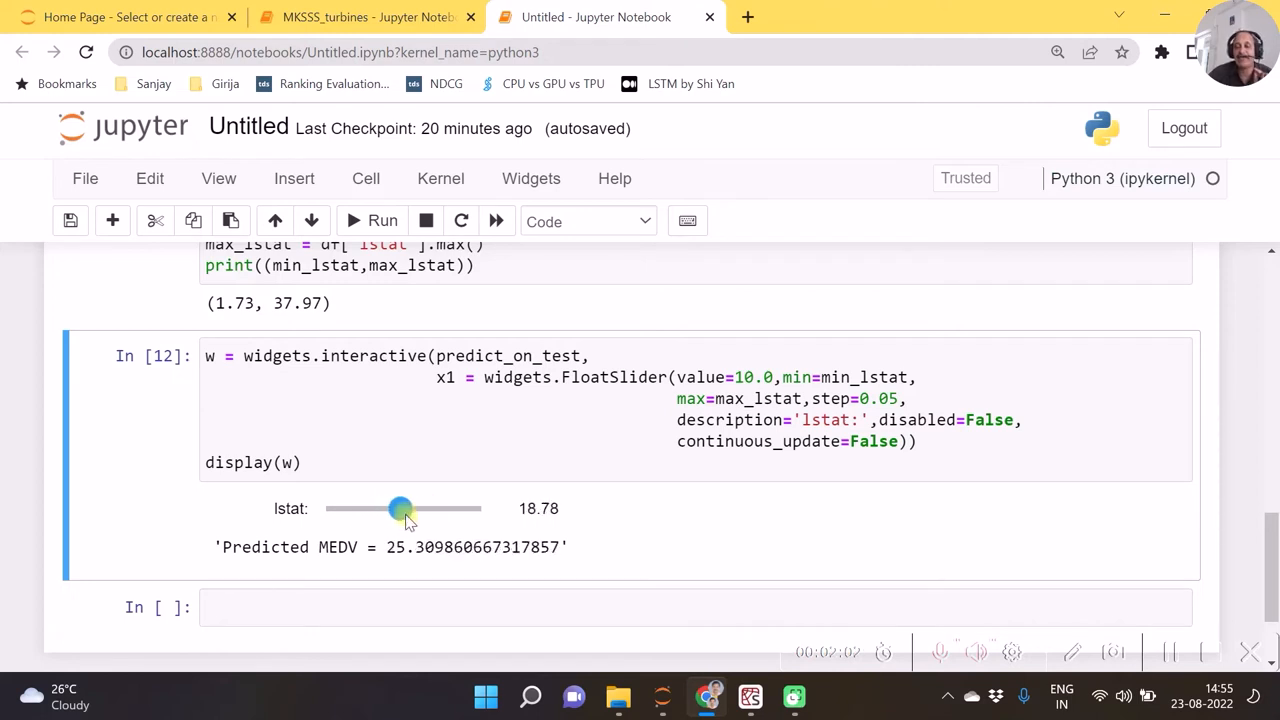
{"action": "left_click_drag", "start_coordinate": [400, 508], "coordinate": [392, 508]}
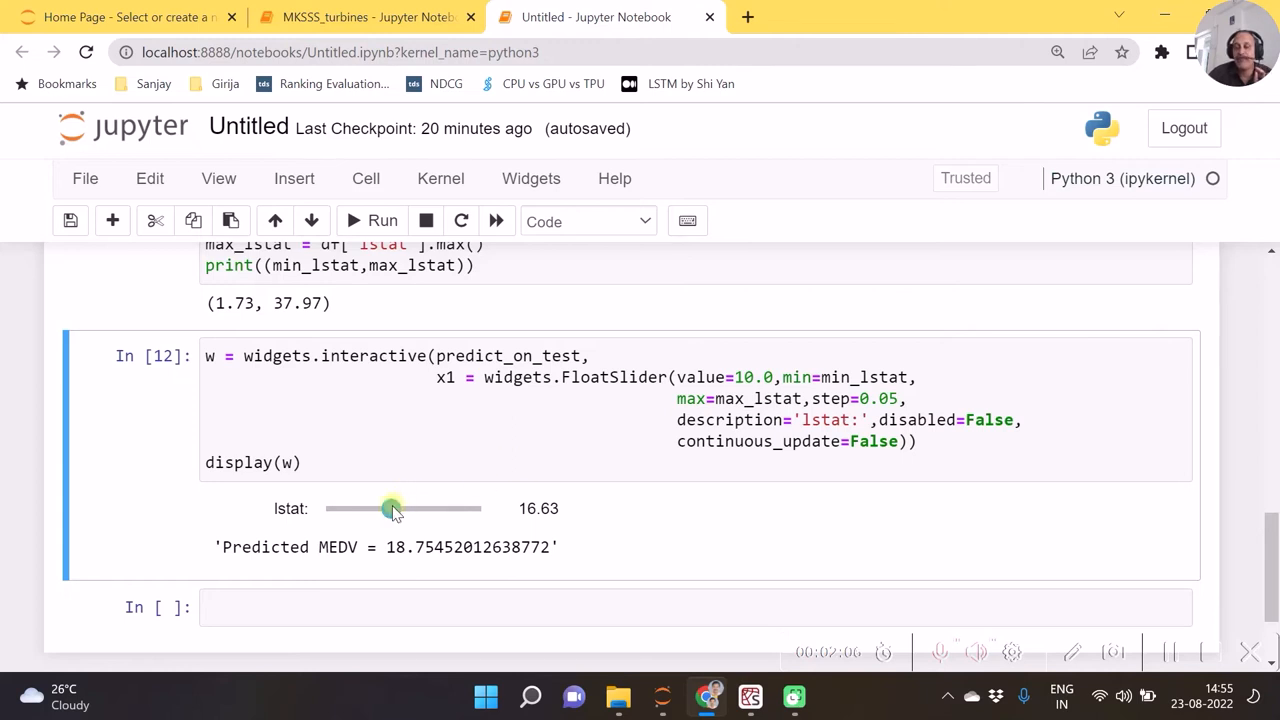
{"action": "left_click_drag", "start_coordinate": [392, 508], "coordinate": [388, 508]}
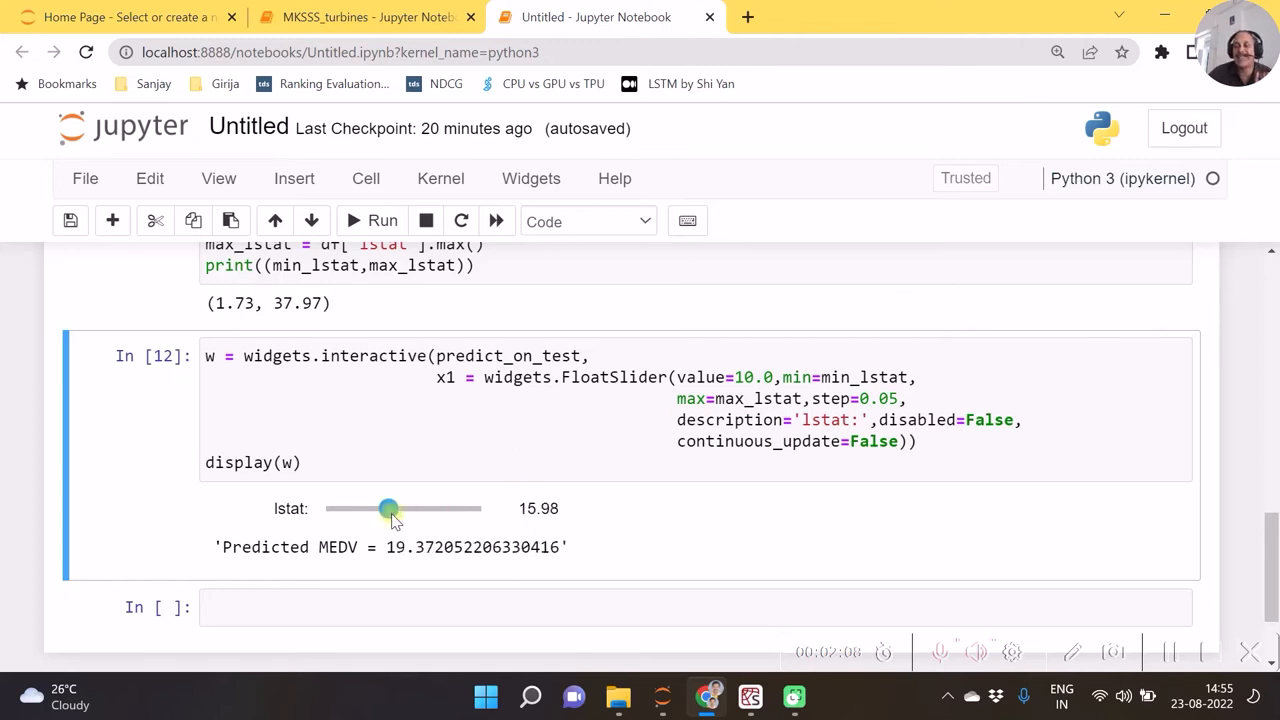
{"action": "mouse_move", "coordinate": [618, 384]}
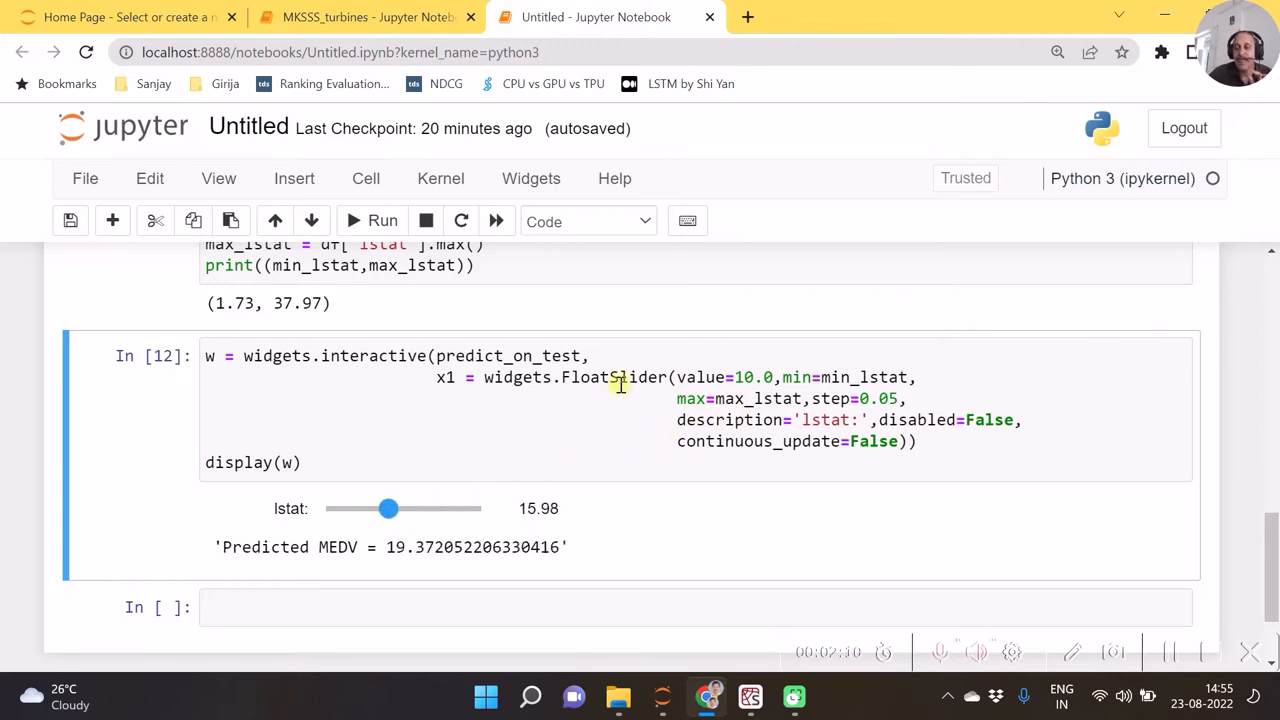
{"action": "mouse_move", "coordinate": [528, 400]}
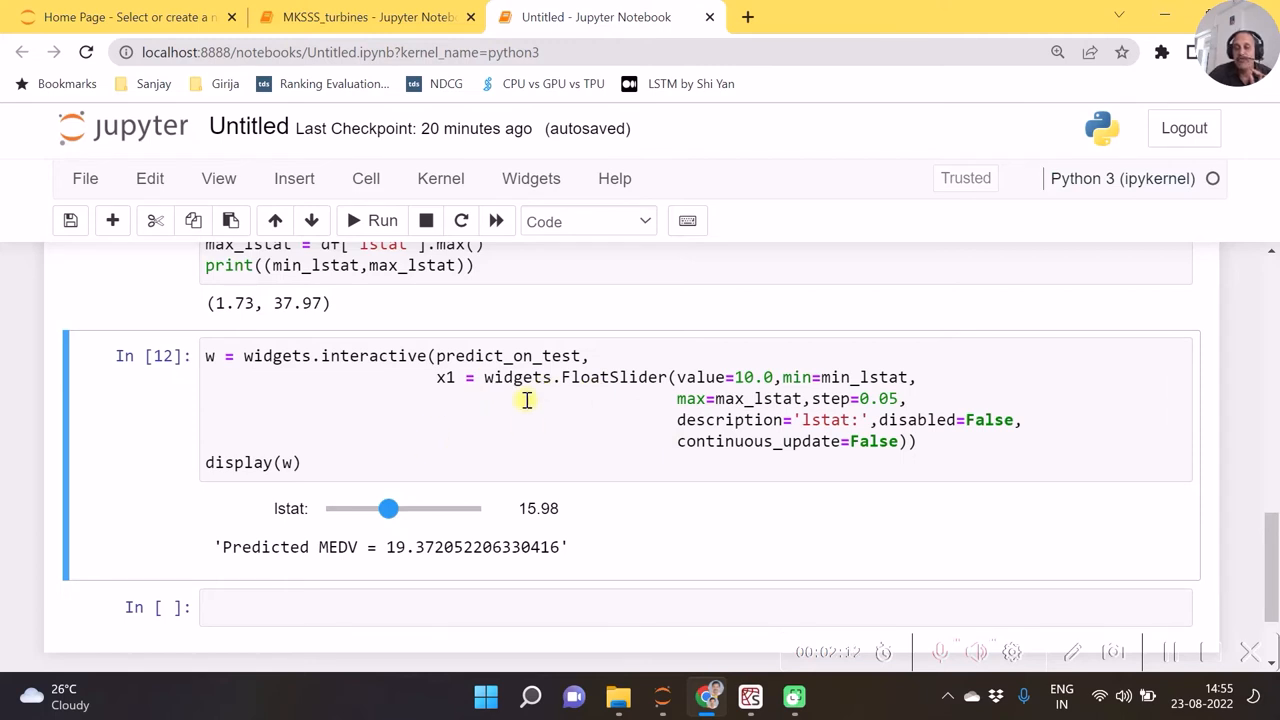
{"action": "mouse_move", "coordinate": [476, 434]}
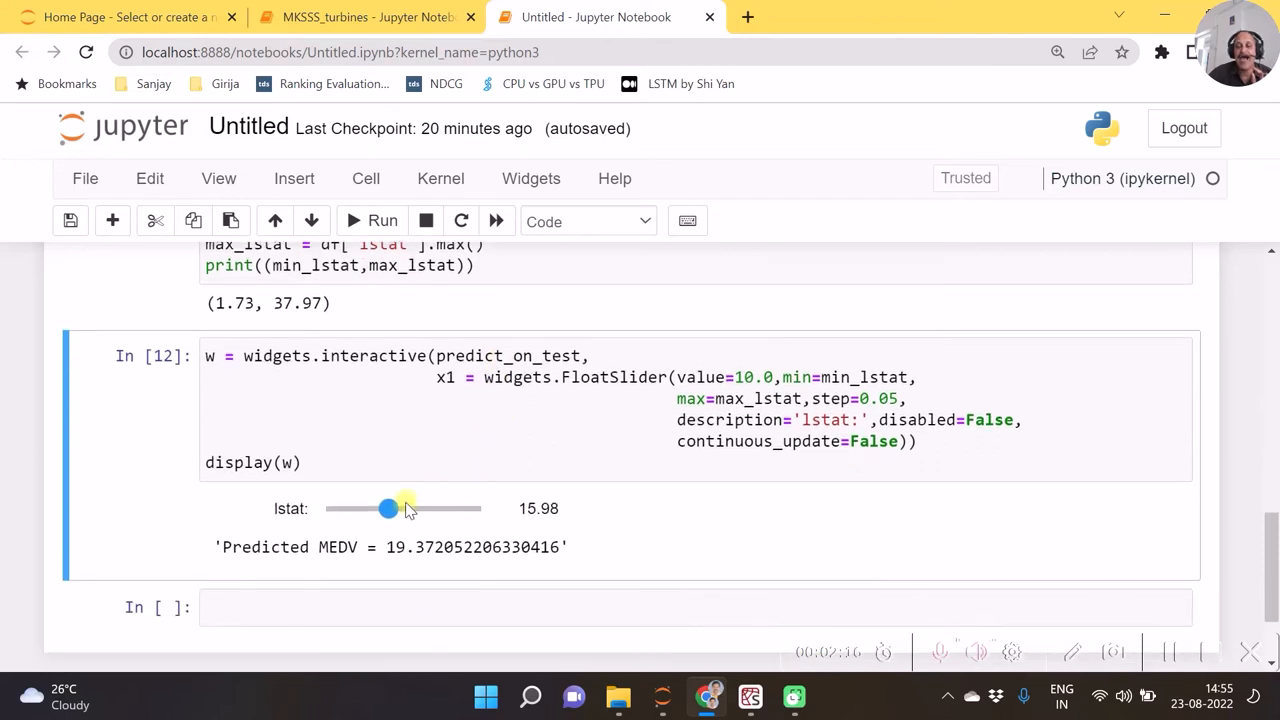
{"action": "left_click_drag", "start_coordinate": [388, 508], "coordinate": [430, 508]}
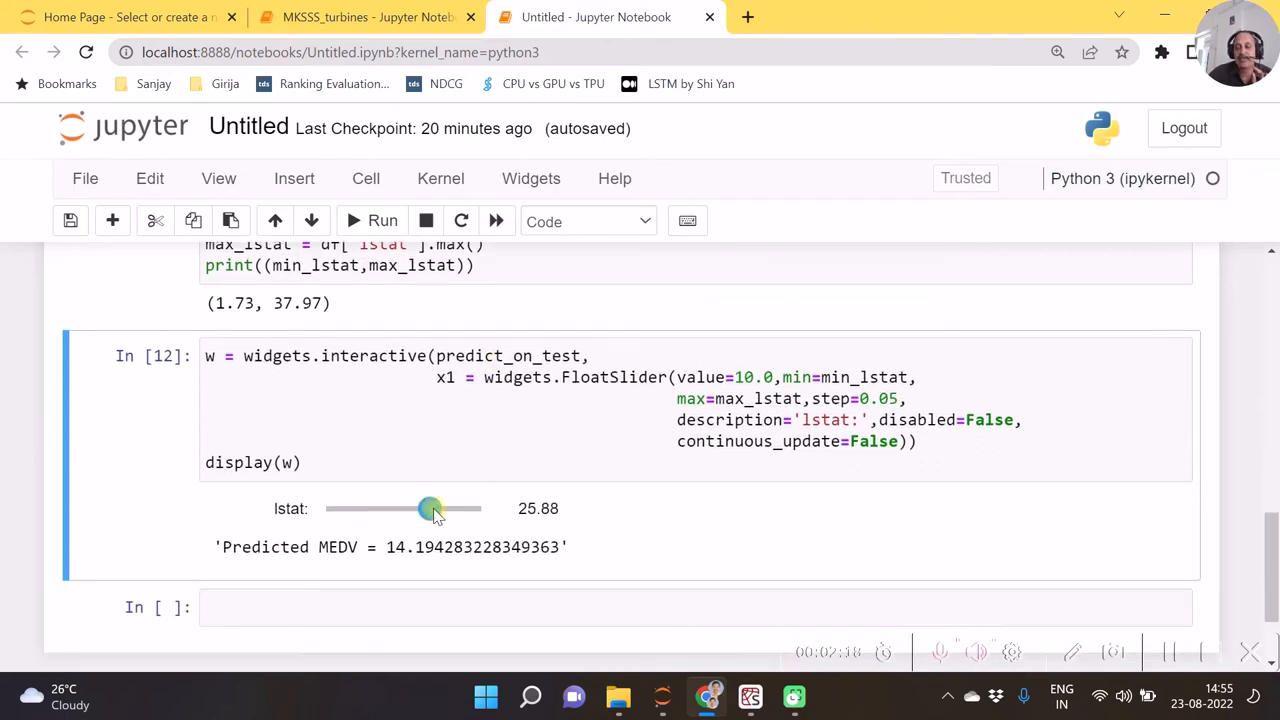
{"action": "left_click_drag", "start_coordinate": [428, 508], "coordinate": [432, 508]}
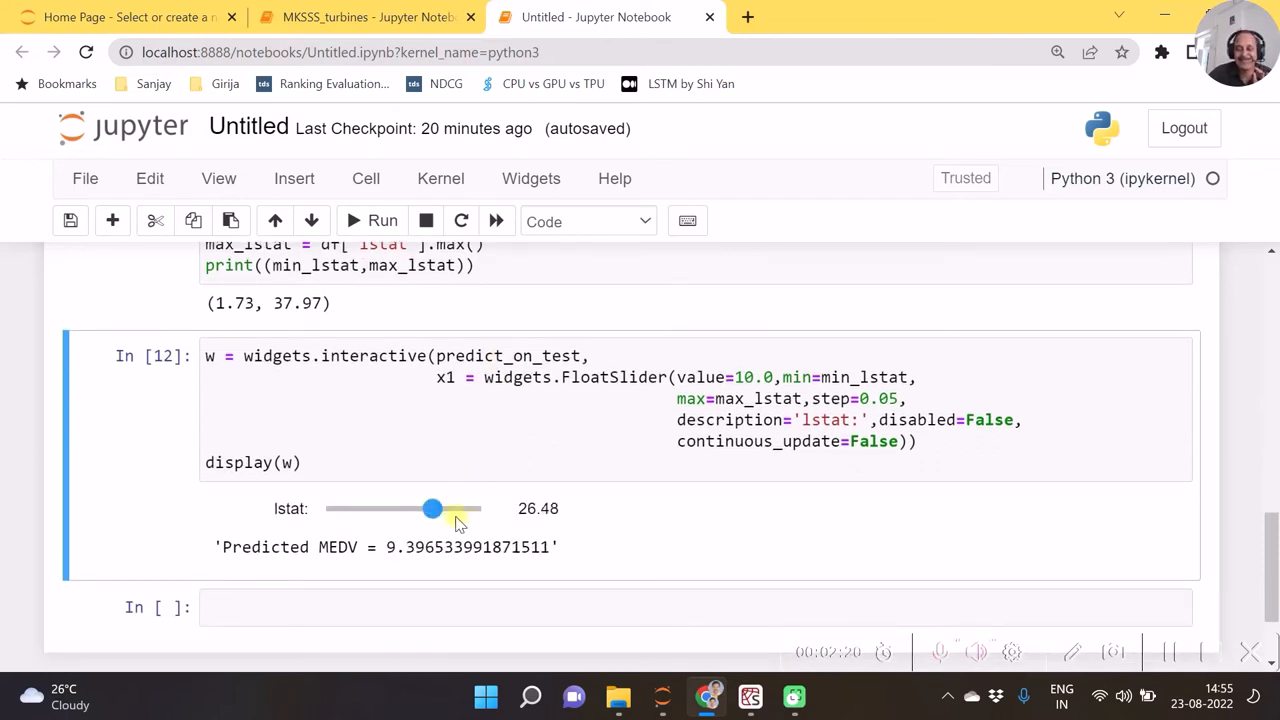
{"action": "mouse_move", "coordinate": [964, 550]}
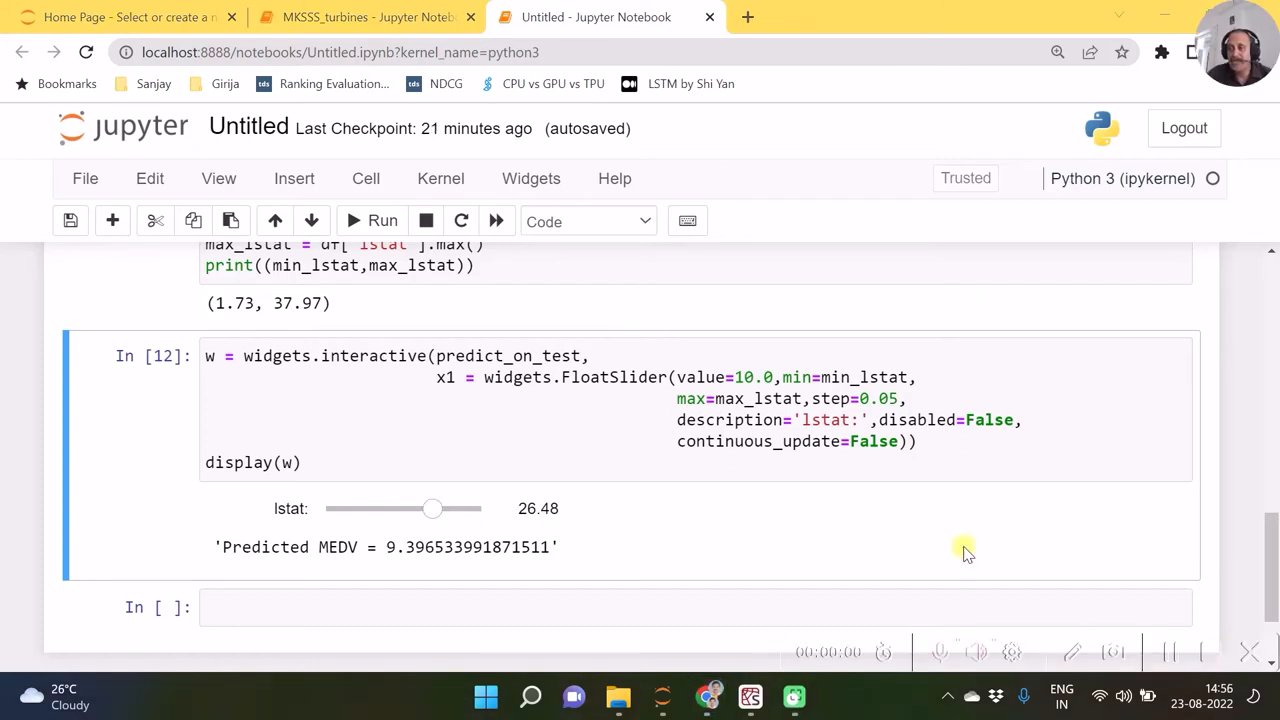
{"action": "mouse_move", "coordinate": [570, 390]}
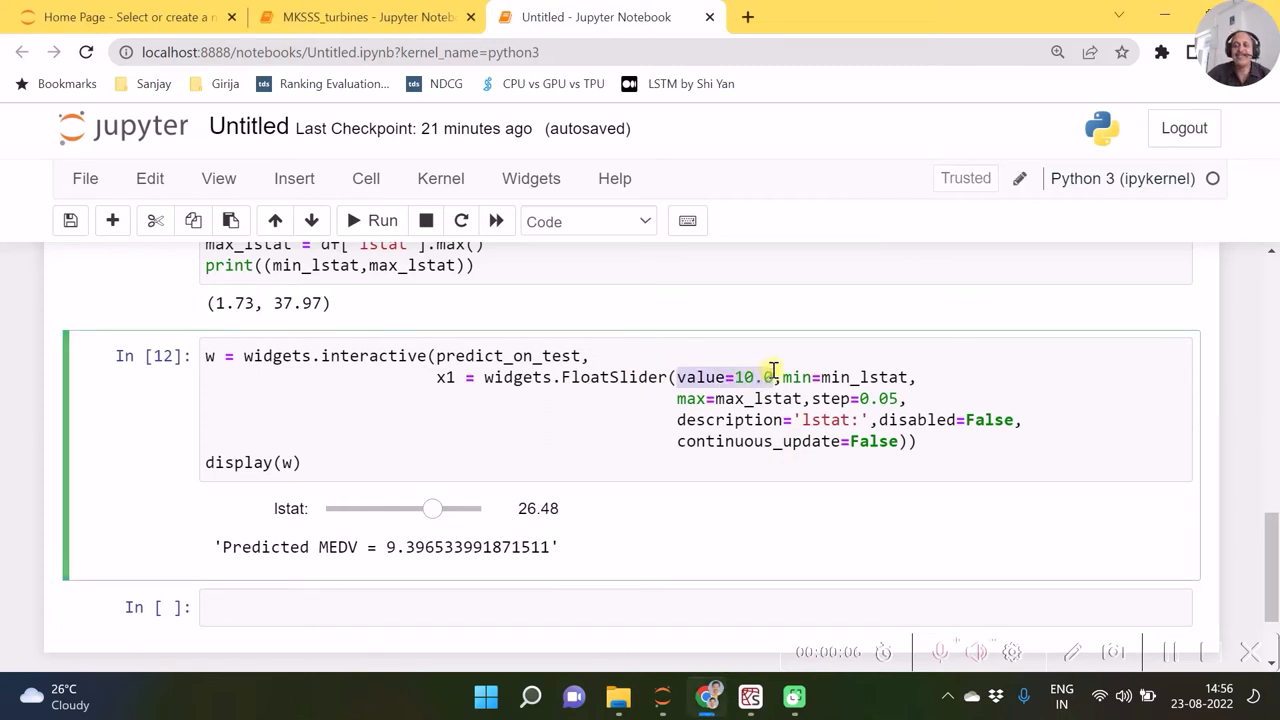
{"action": "mouse_move", "coordinate": [280, 396]}
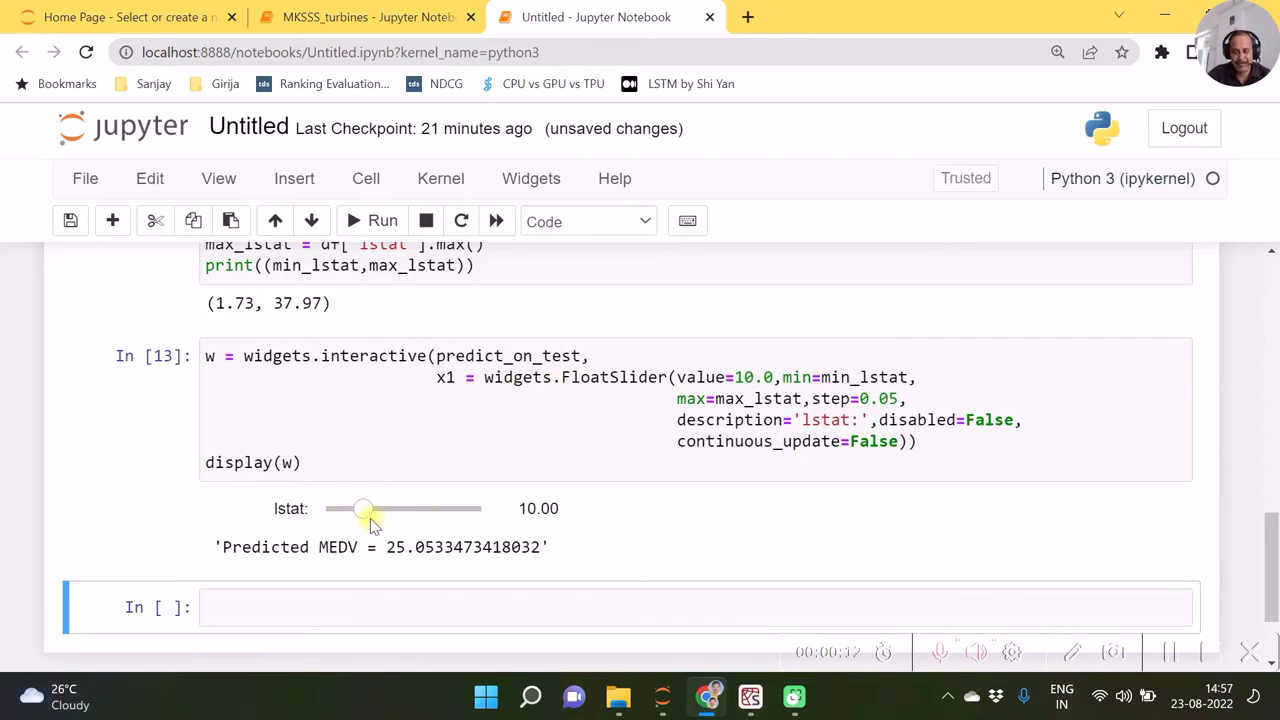
{"action": "mouse_move", "coordinate": [784, 388]}
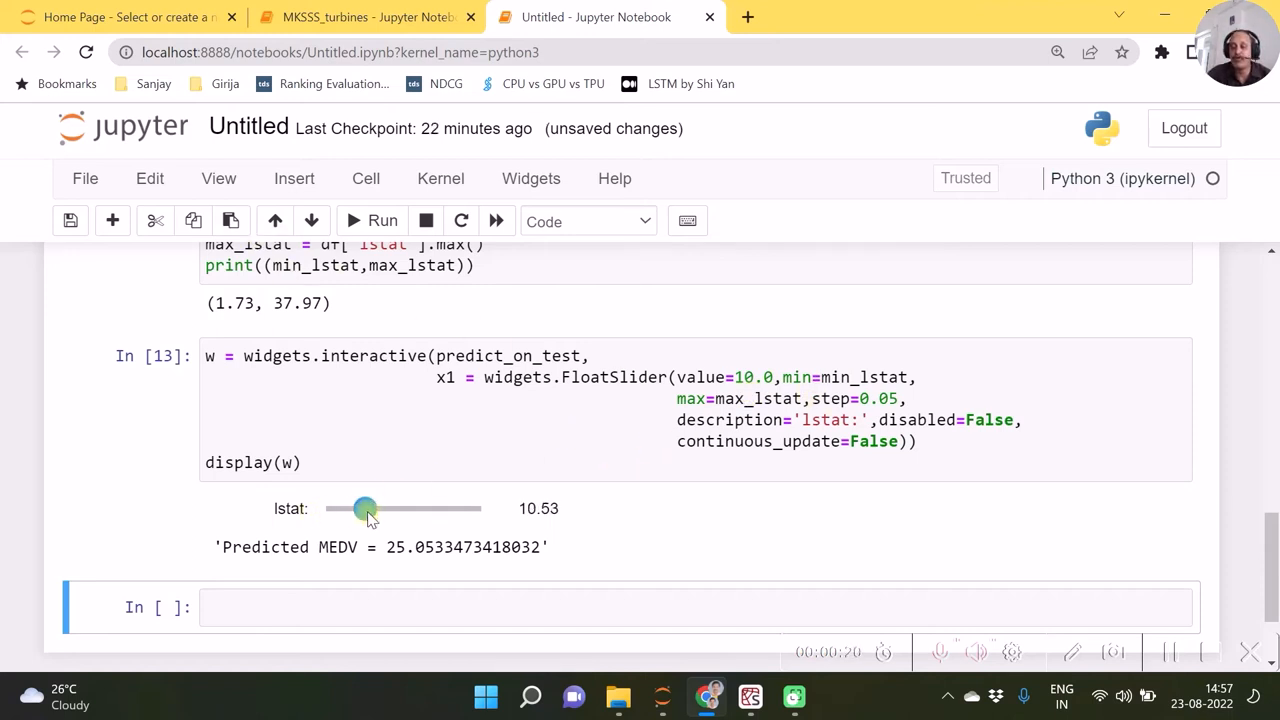
Move the lstat slider to 11.73, giving a predicted MEDV of about 23.41.
{"action": "left_click_drag", "start_coordinate": [364, 510], "coordinate": [372, 510]}
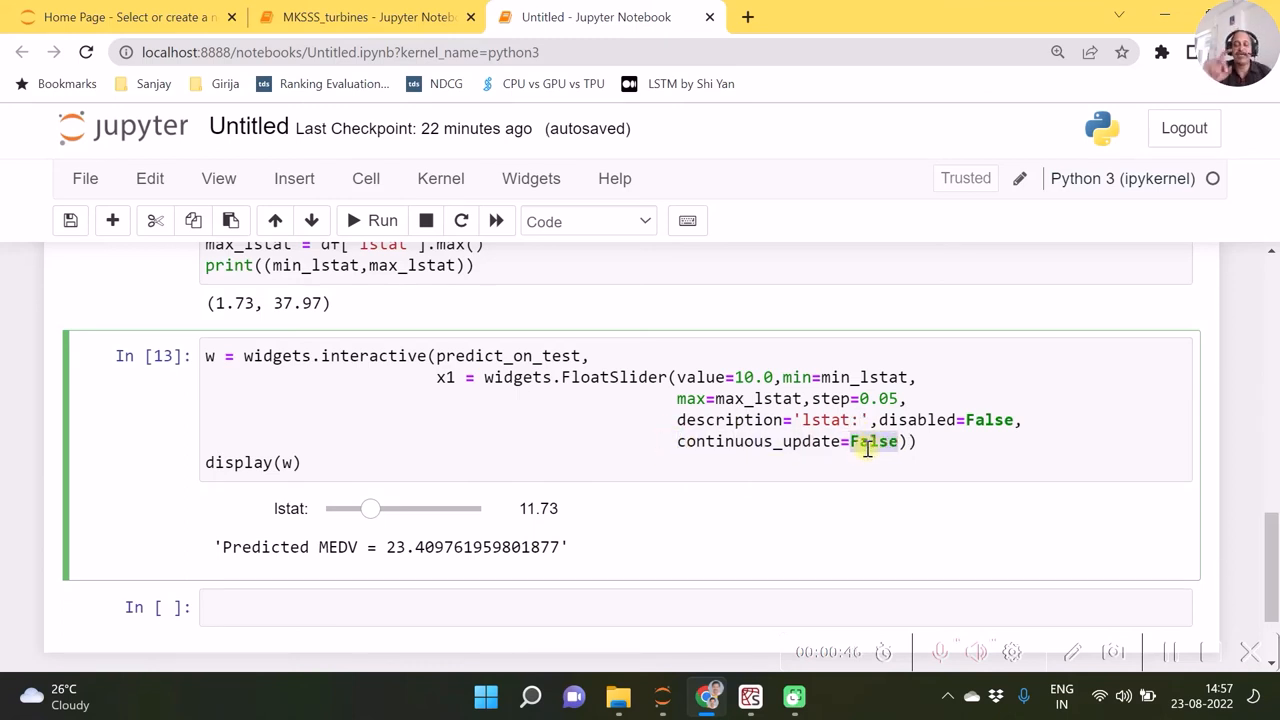
Set continuous_update=True, re-run, and drag lstat to about 15.5 watching MEDV update live near 19.80.
{"action": "type", "text": "True"}
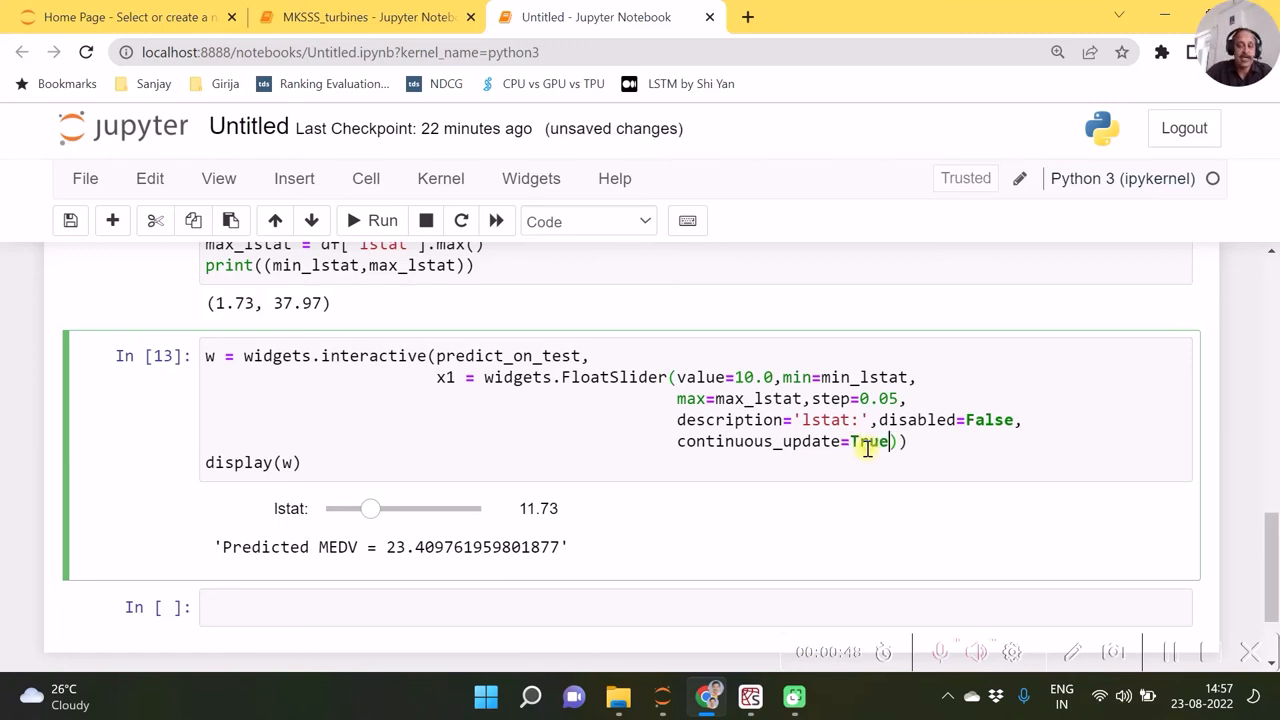
{"action": "left_click", "coordinate": [380, 220]}
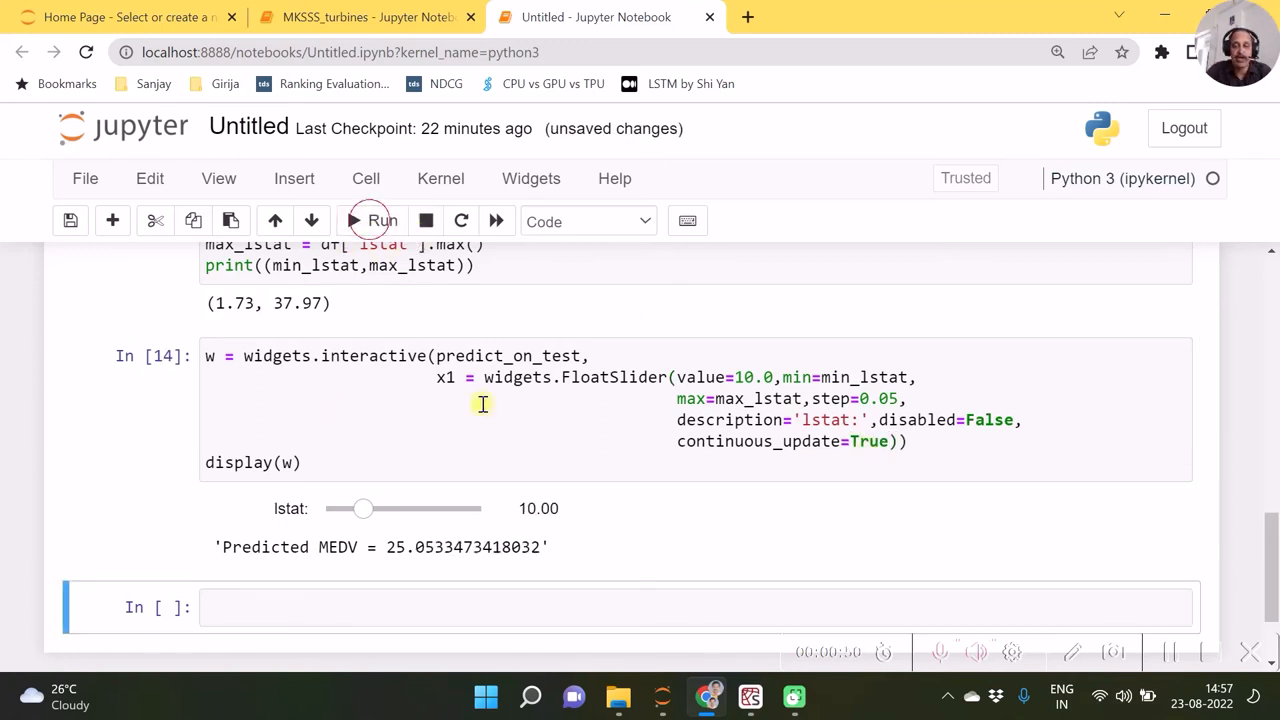
{"action": "left_click_drag", "start_coordinate": [364, 508], "coordinate": [368, 508]}
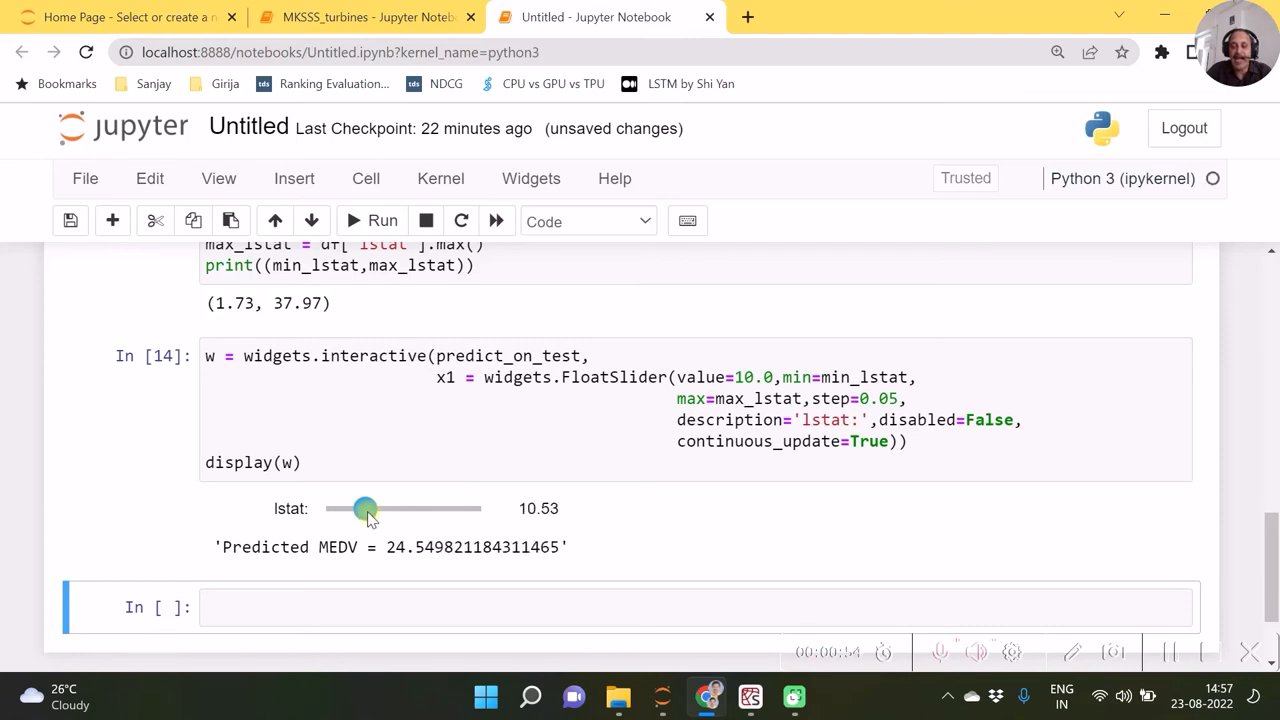
{"action": "left_click_drag", "start_coordinate": [364, 508], "coordinate": [388, 508]}
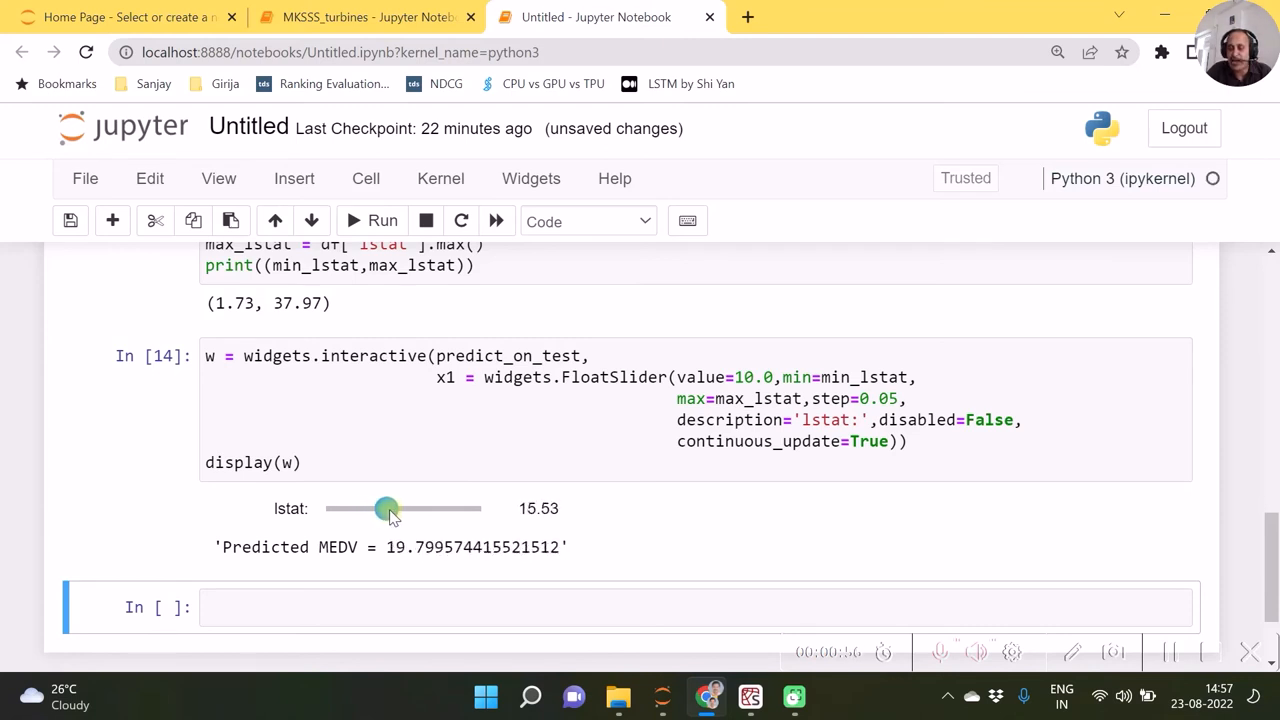
{"action": "left_click_drag", "start_coordinate": [388, 508], "coordinate": [400, 508]}
{"action": "type", "text": "Fals"}
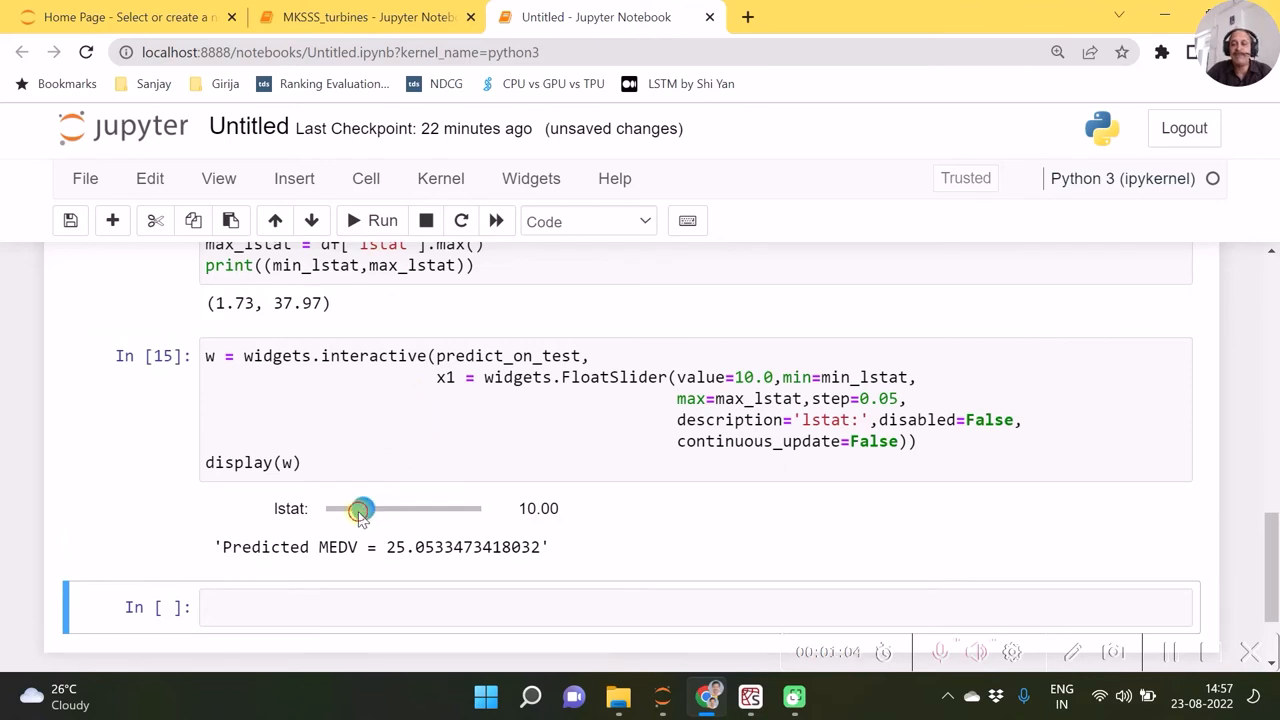
Drag lstat to about 17.8, 24.6, 6.5 and back to 18.8, seeing MEDV refresh only on release.
{"action": "left_click_drag", "start_coordinate": [362, 510], "coordinate": [396, 510]}
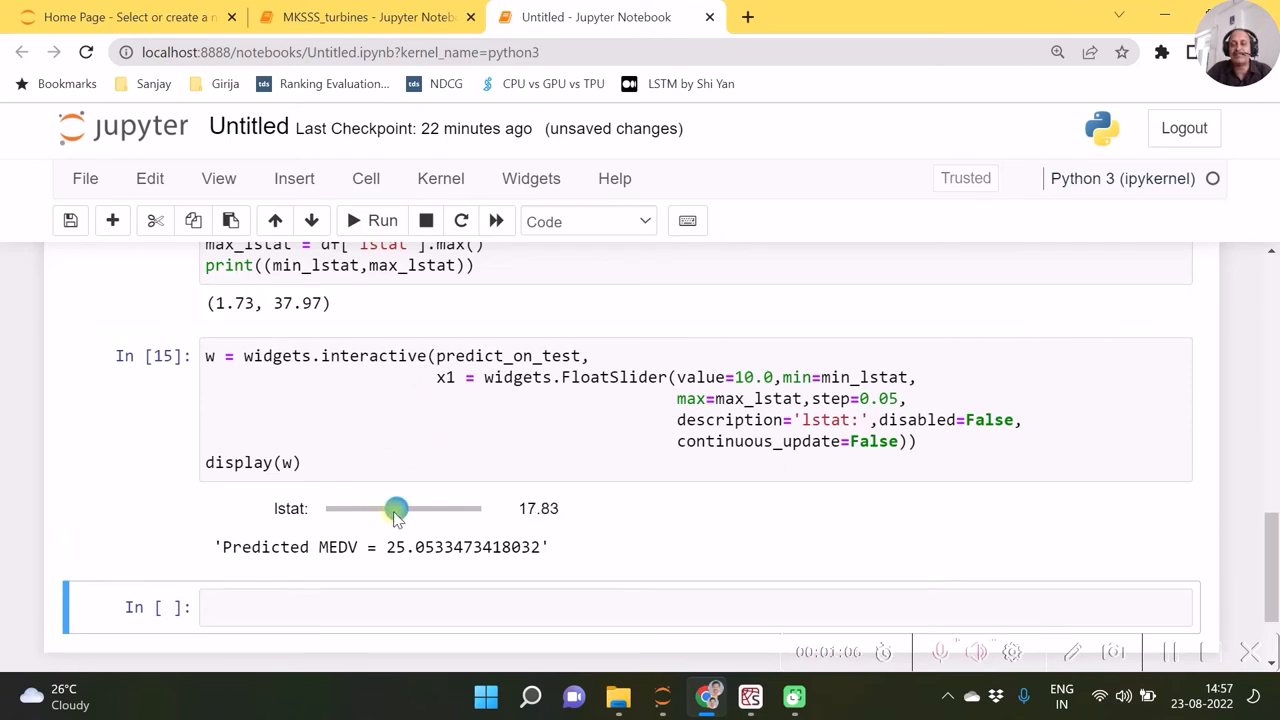
{"action": "left_click_drag", "start_coordinate": [396, 508], "coordinate": [424, 508]}
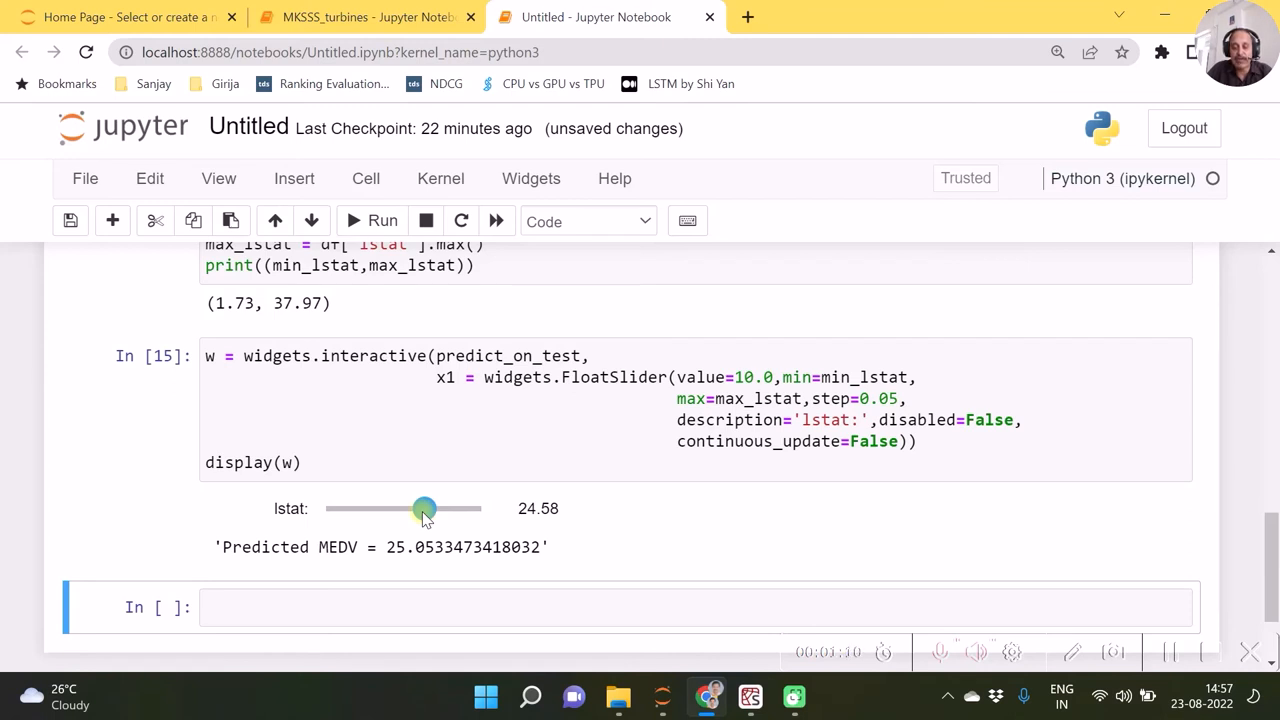
{"action": "left_click_drag", "start_coordinate": [424, 508], "coordinate": [348, 508]}
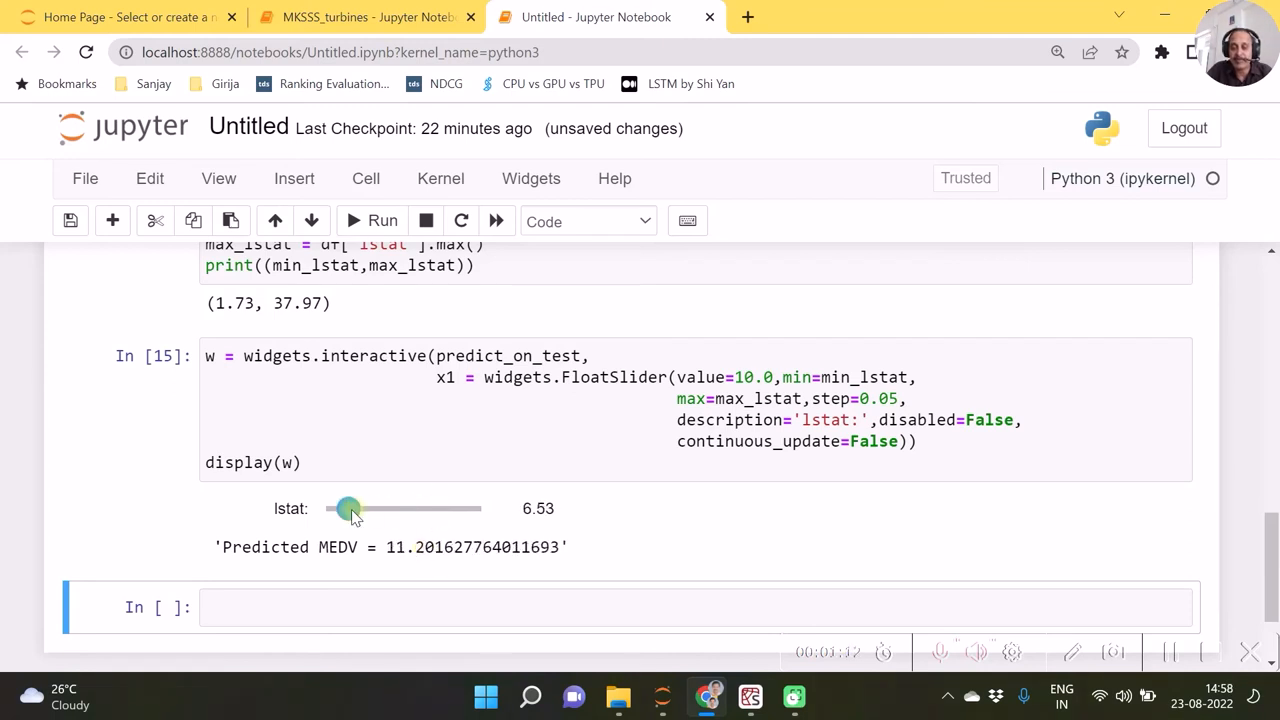
{"action": "left_click_drag", "start_coordinate": [348, 508], "coordinate": [400, 508]}
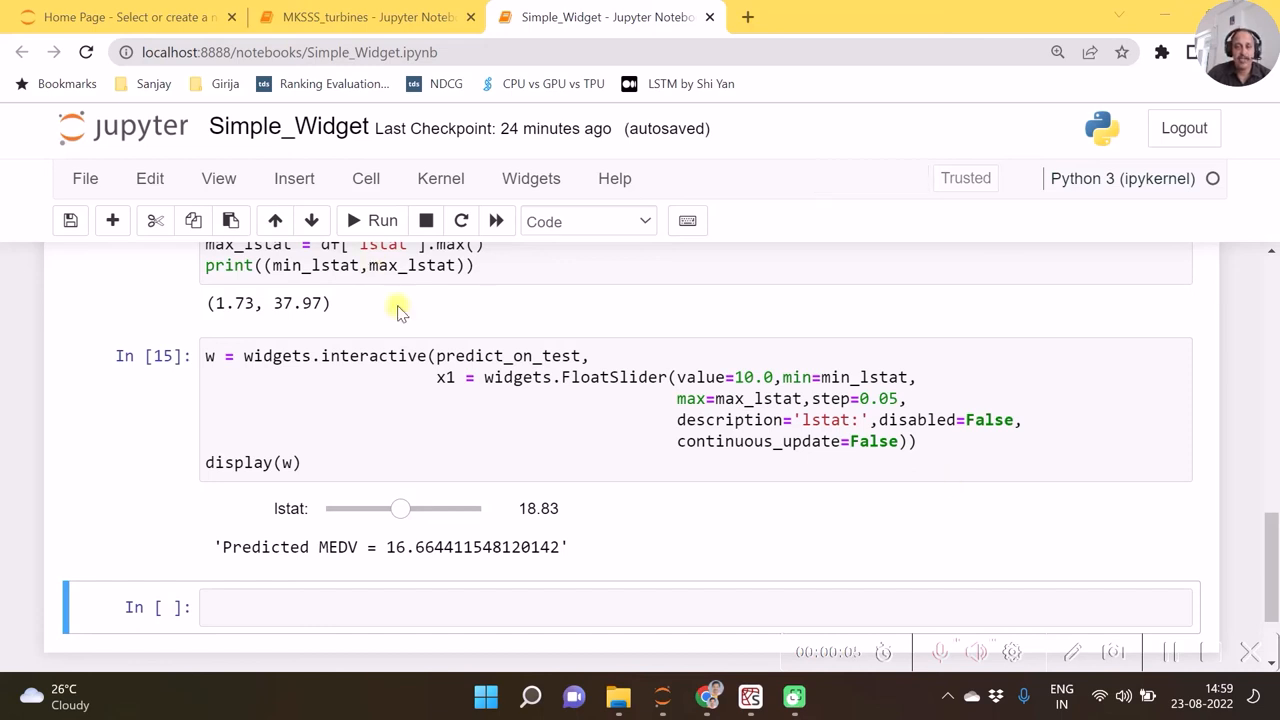
{"action": "mouse_move", "coordinate": [718, 438]}
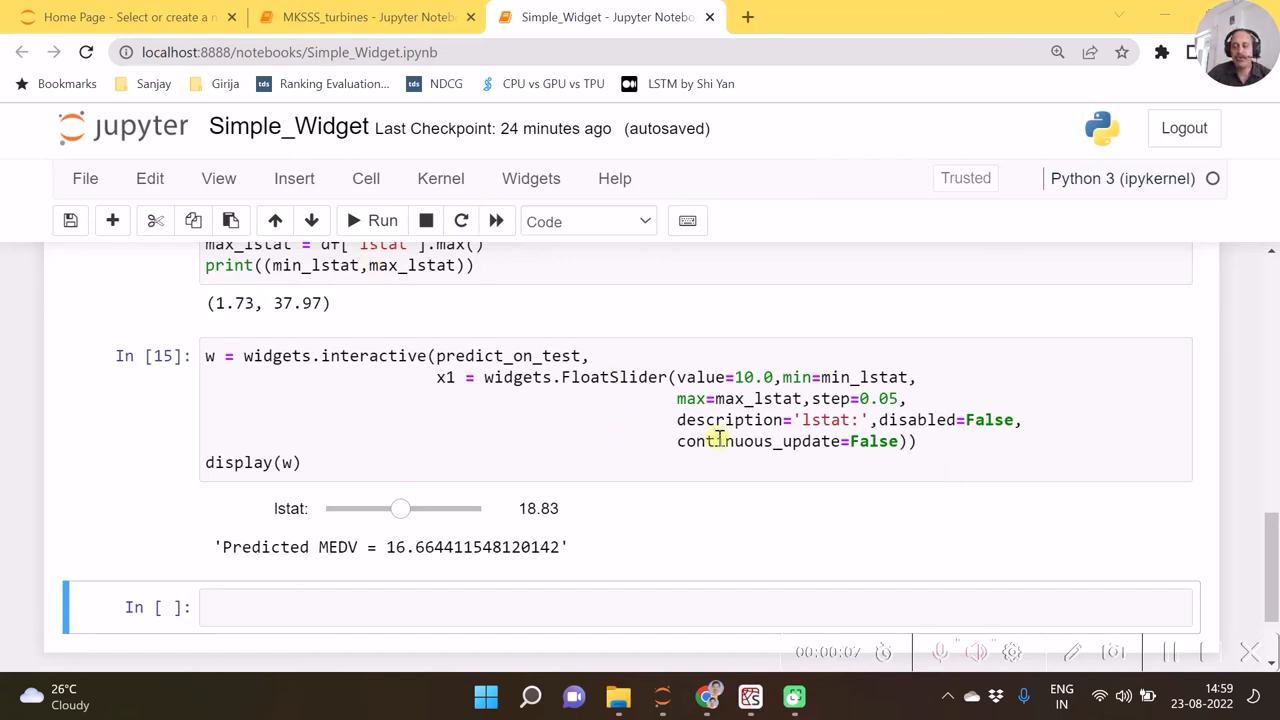
{"action": "mouse_move", "coordinate": [888, 520]}
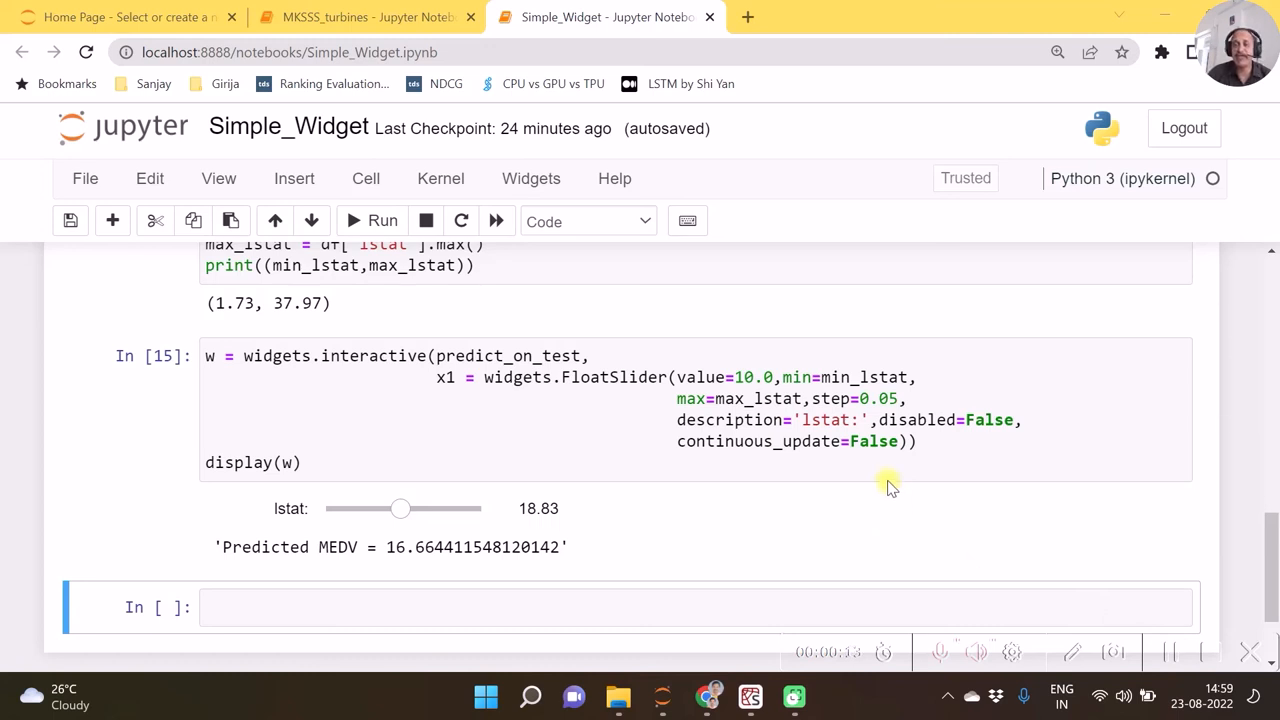
{"action": "mouse_move", "coordinate": [1070, 520]}
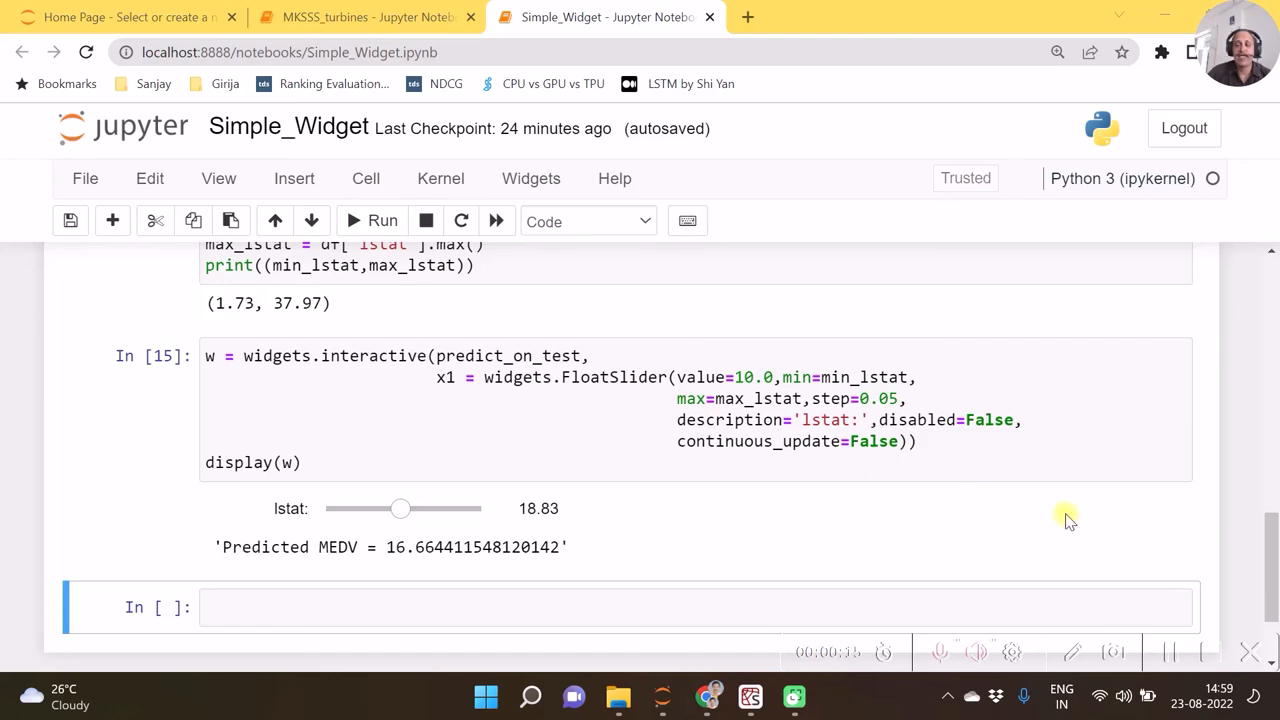
{"action": "mouse_move", "coordinate": [1170, 656]}
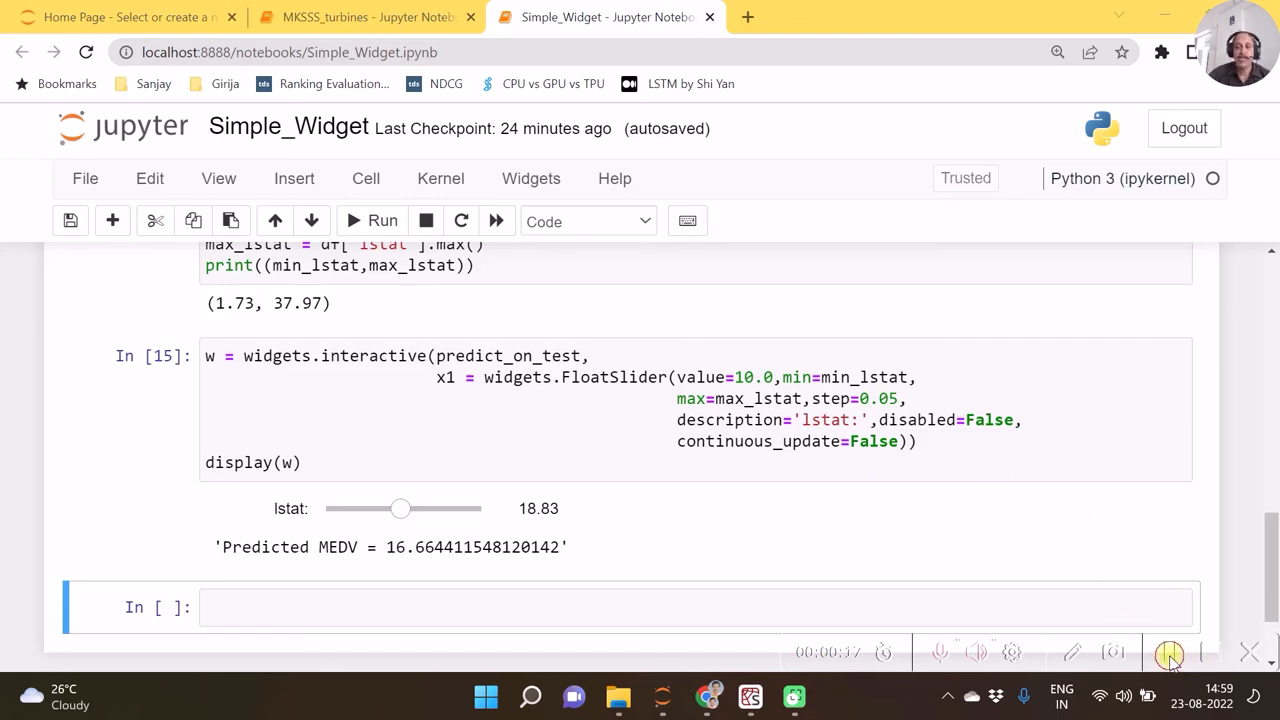
{"action": "mouse_move", "coordinate": [816, 504]}
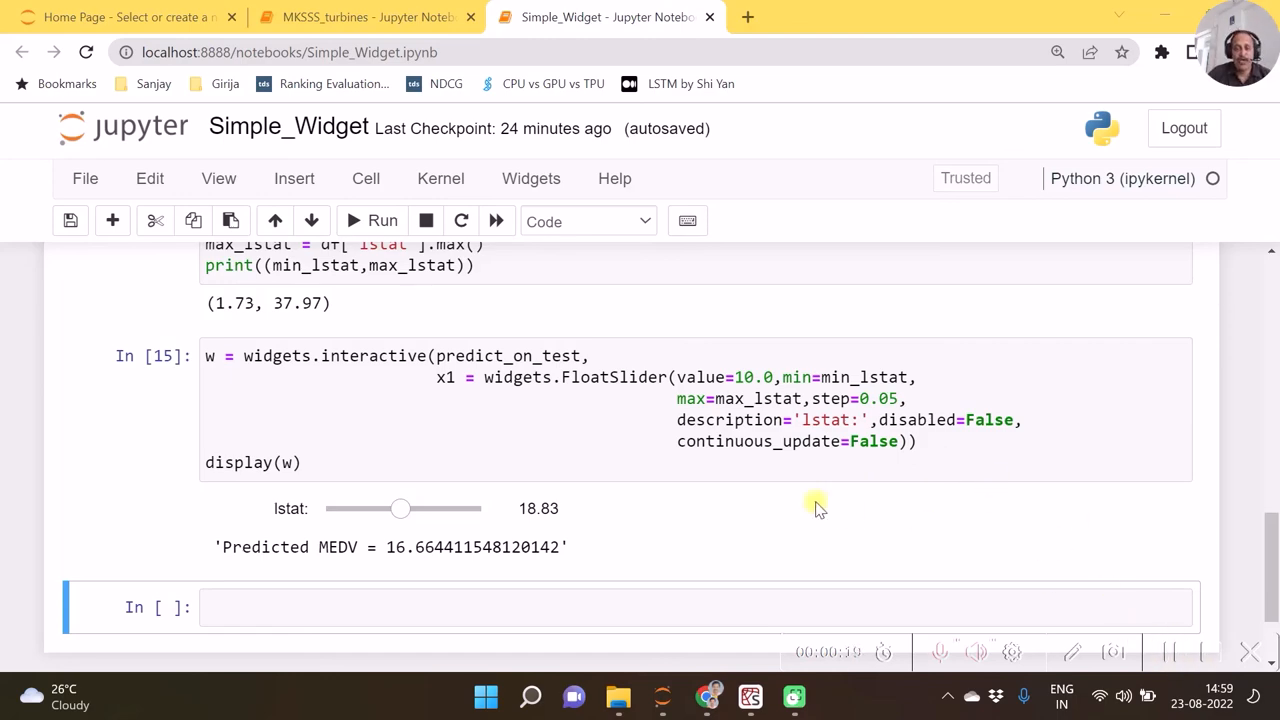
Scroll through the Simple_Widget notebook cells to review them.
{"action": "scroll", "scroll_direction": "up", "scroll_amount": 3}
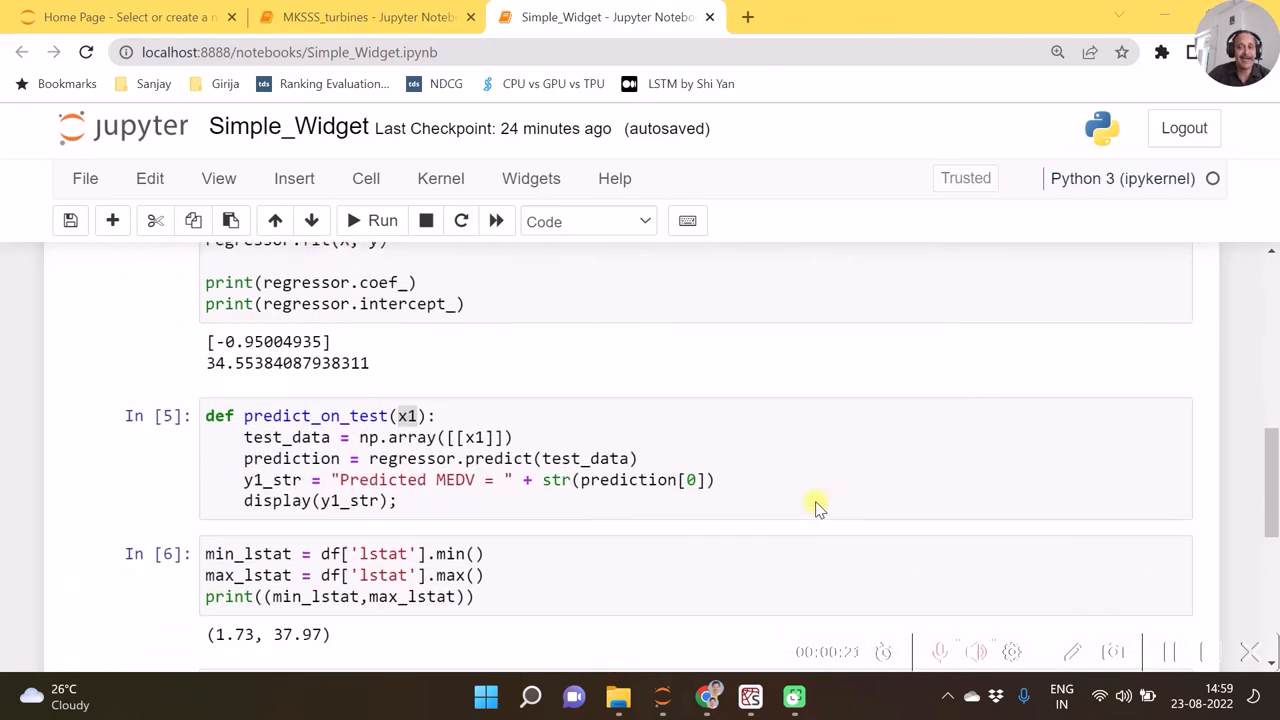
{"action": "scroll", "scroll_direction": "down", "scroll_amount": 3}
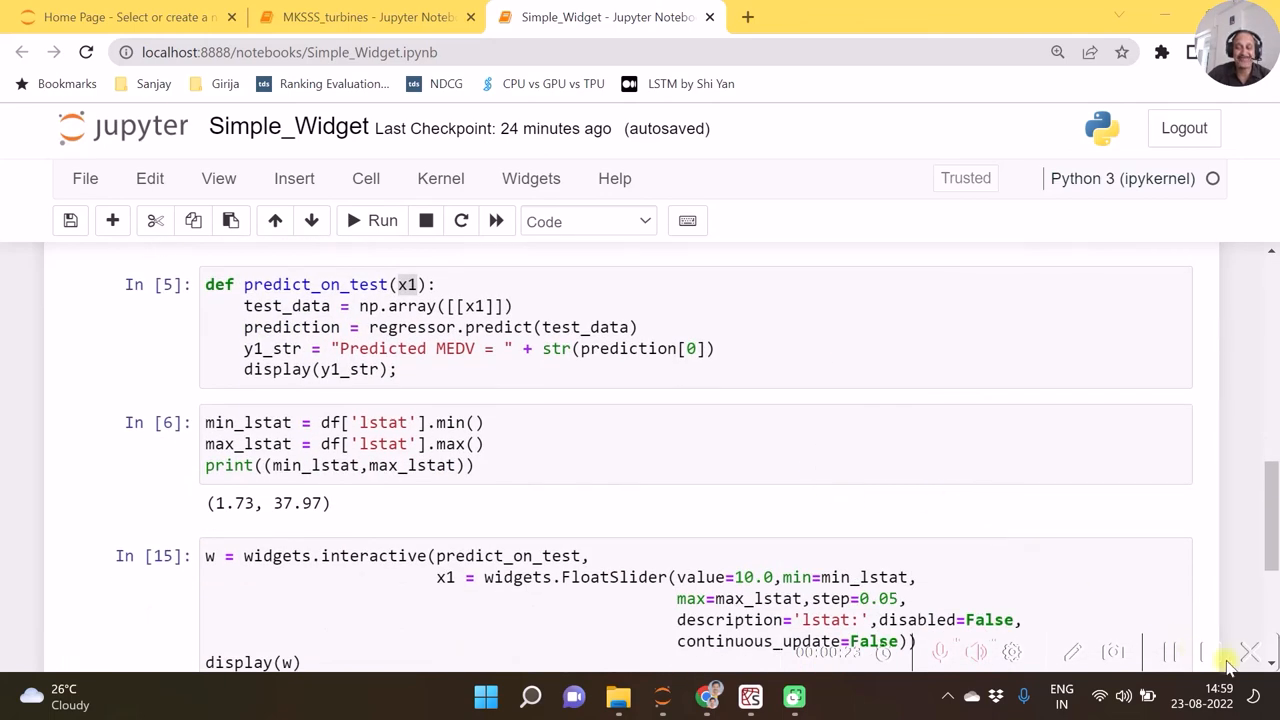